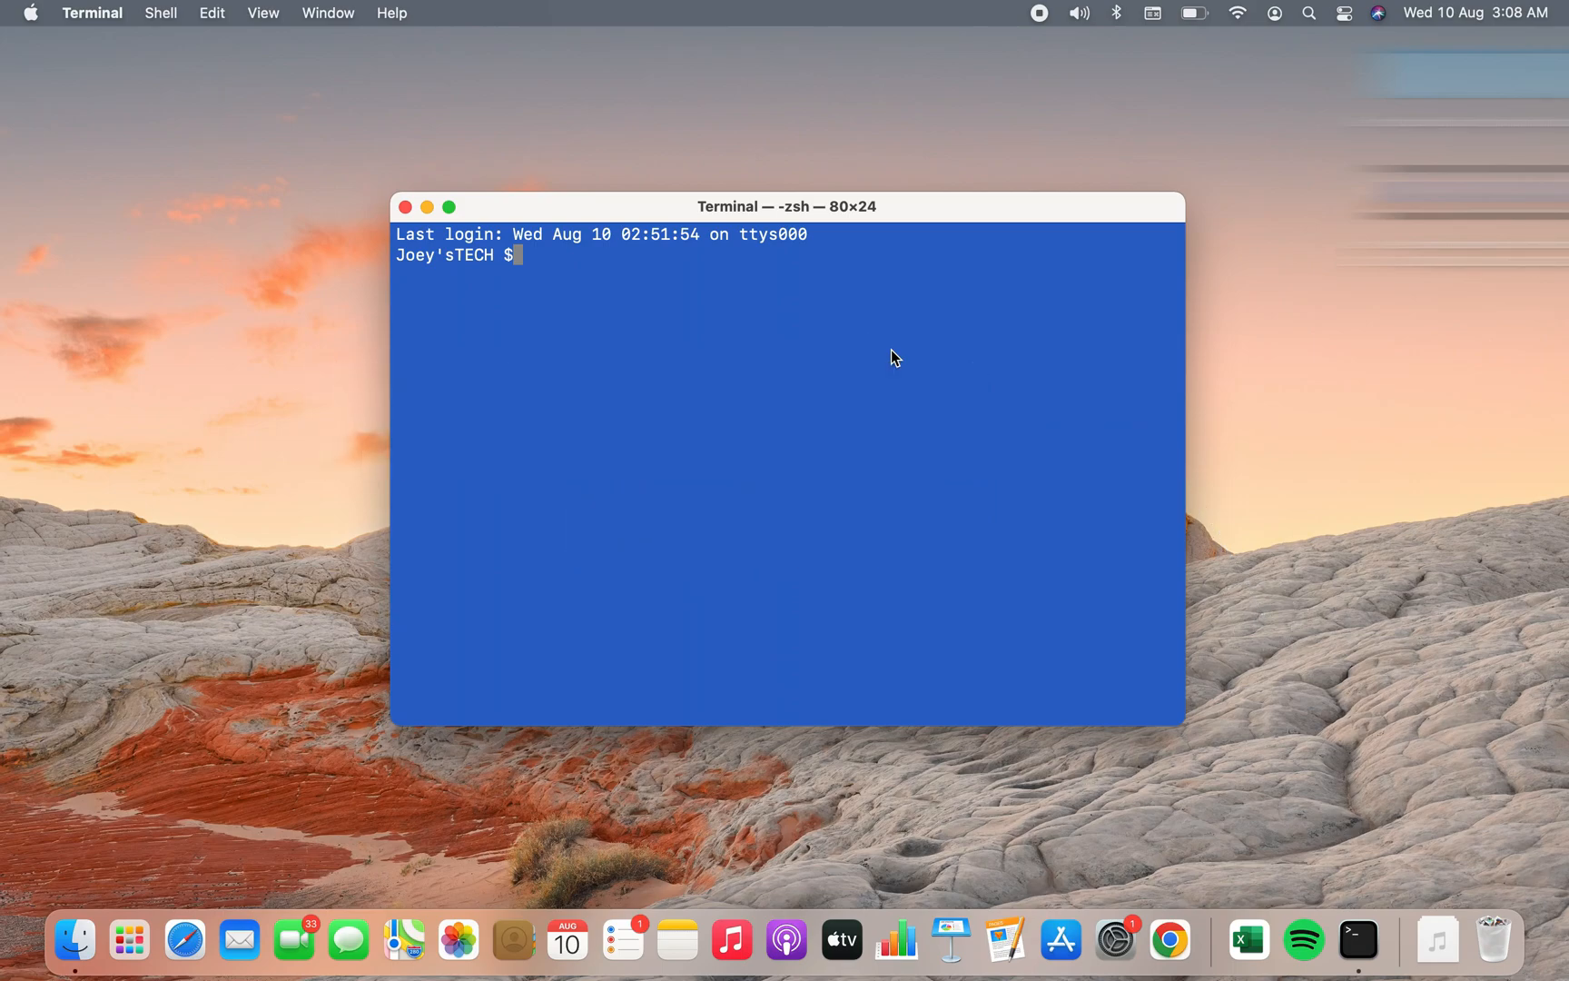
Run 'brew help' at the prompt to check whether Homebrew is installed.
type("brew help")
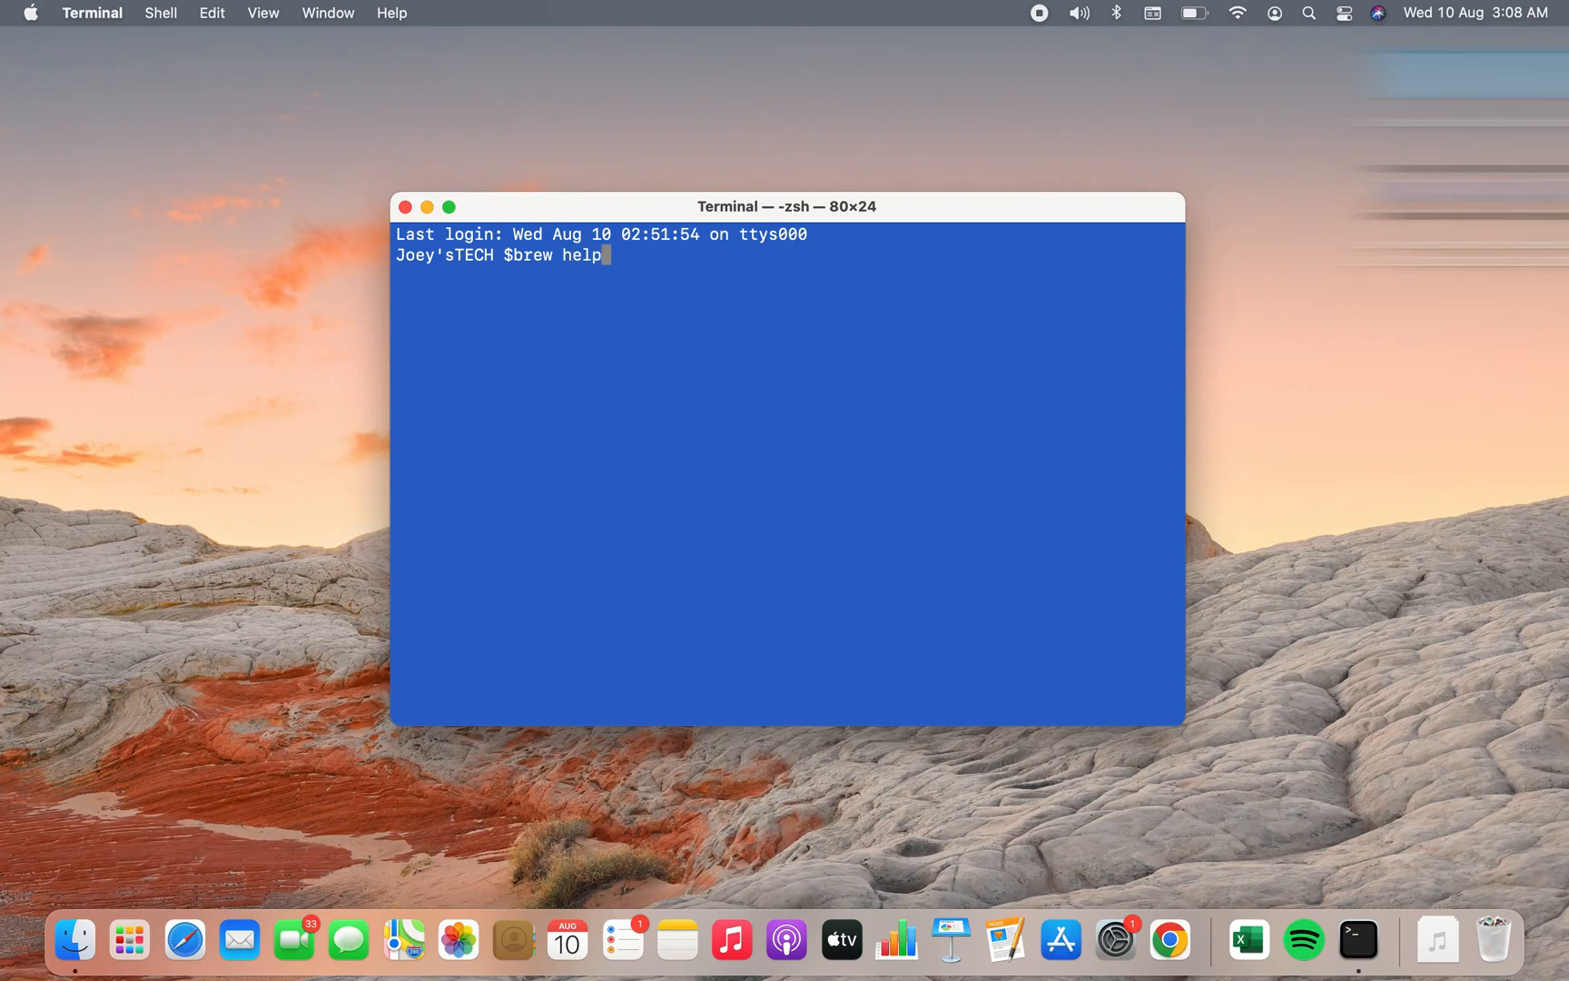
key("Return")
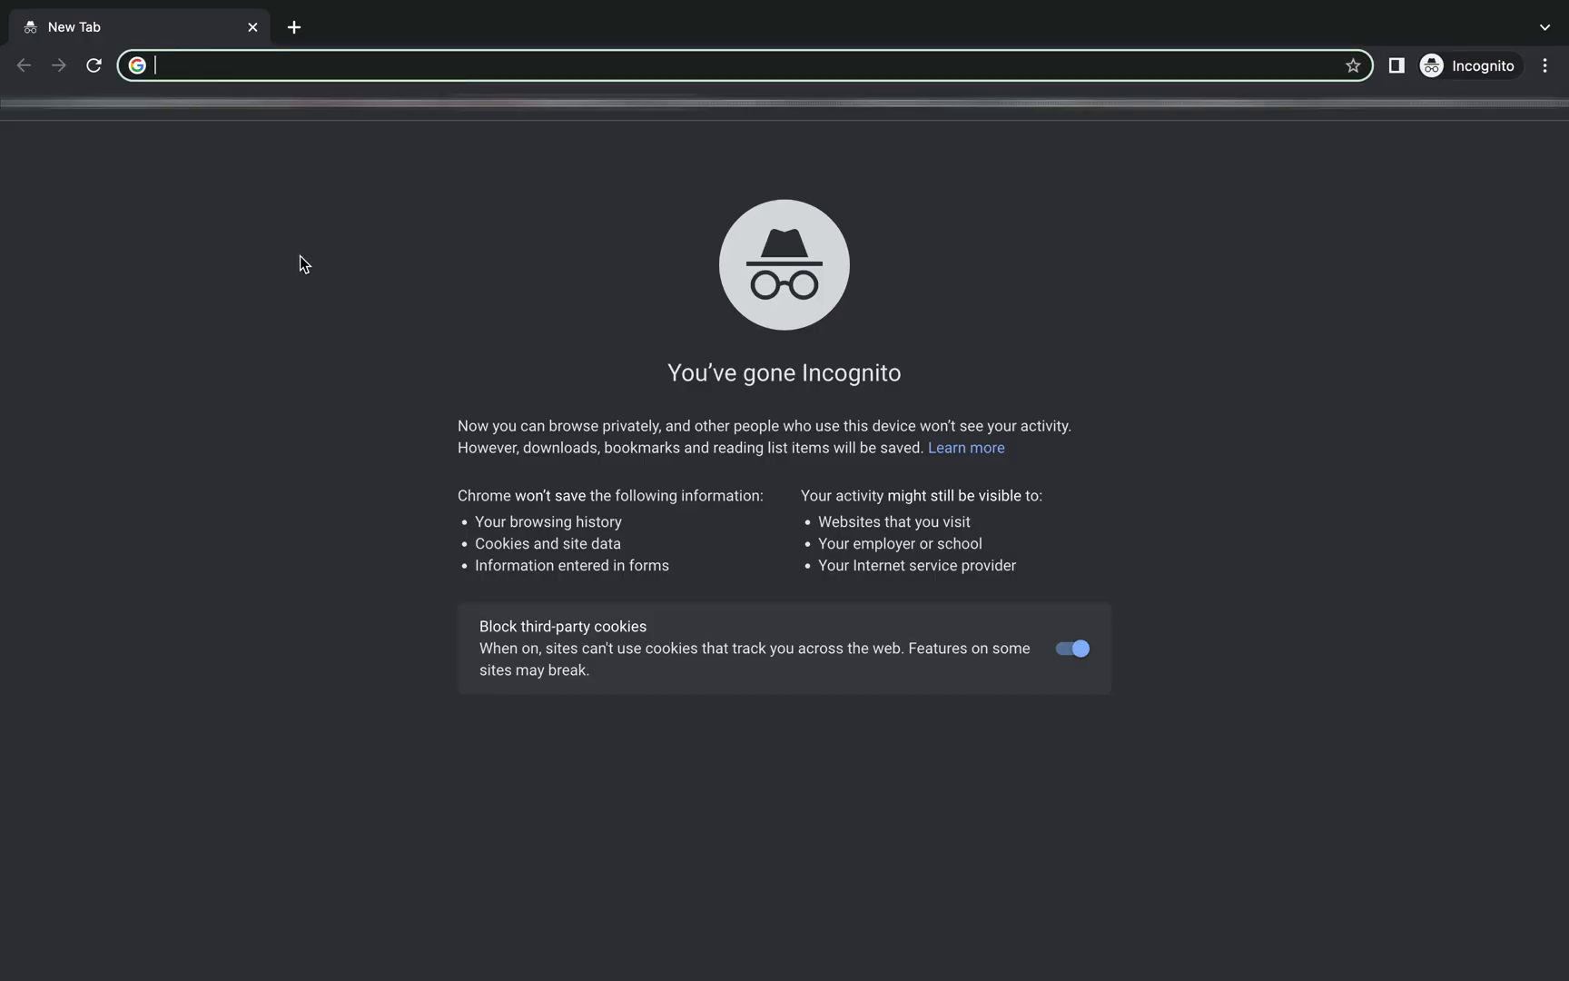
Search Google for homebrew and load the brew.sh homepage showing the install command.
type("homebrew&oq=homebrew&aqs=chrome..69i57j69i59j69i60l2.2025j0j1&sourceid=chrome&ie=UTF-8")
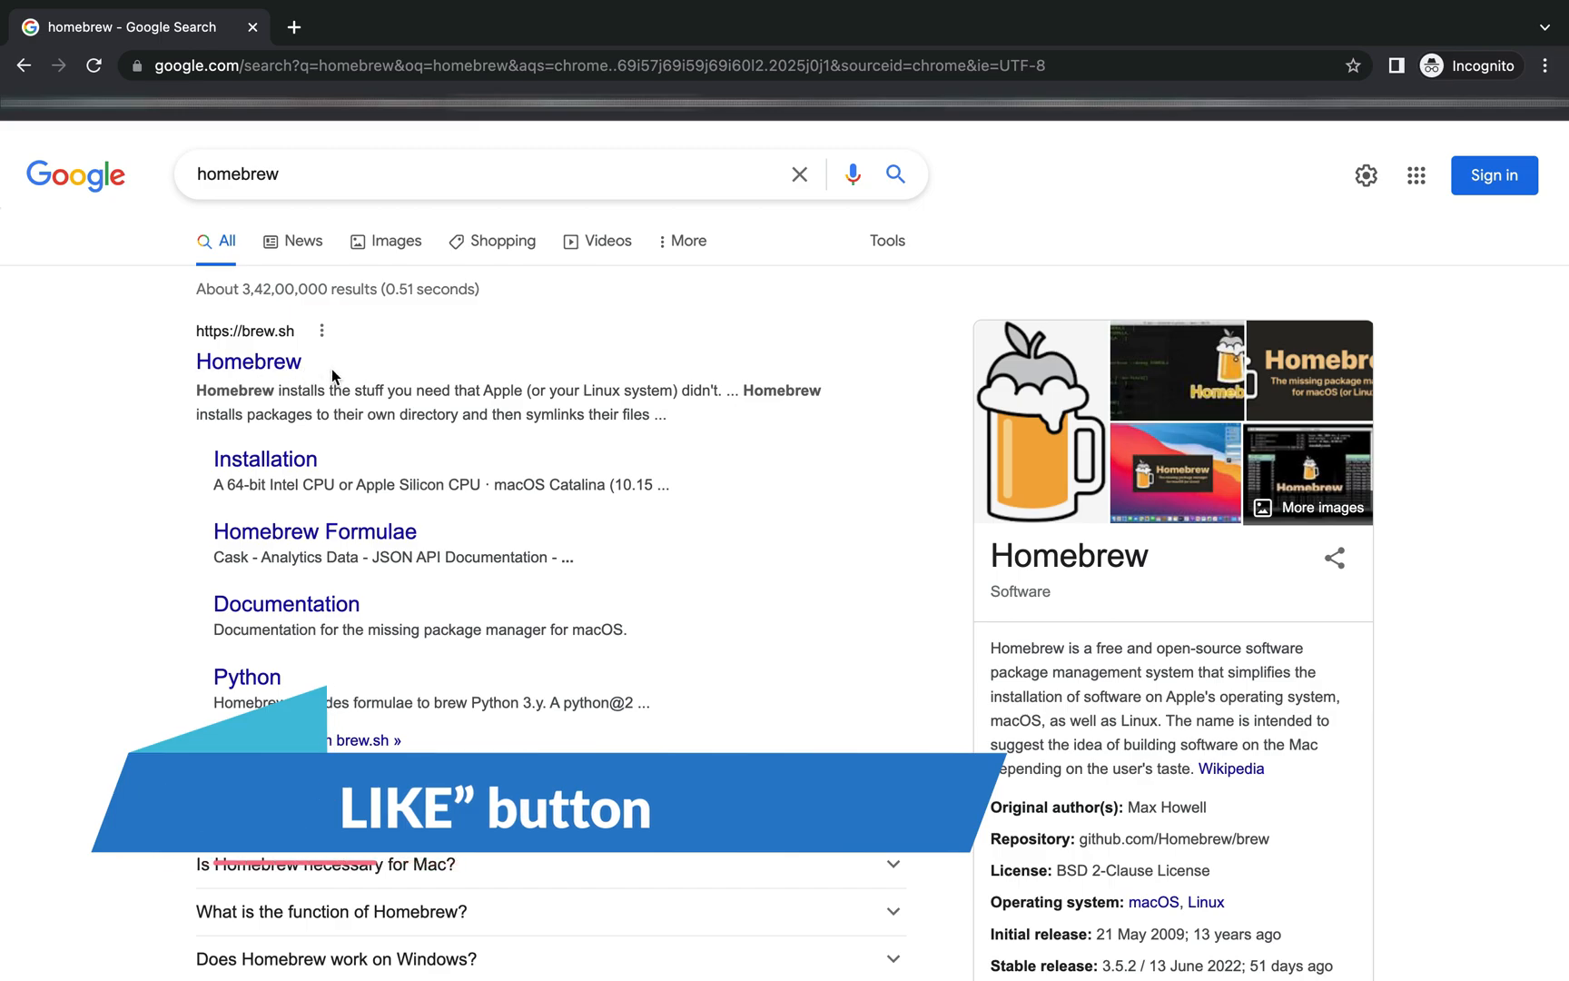
mouse_move(249, 362)
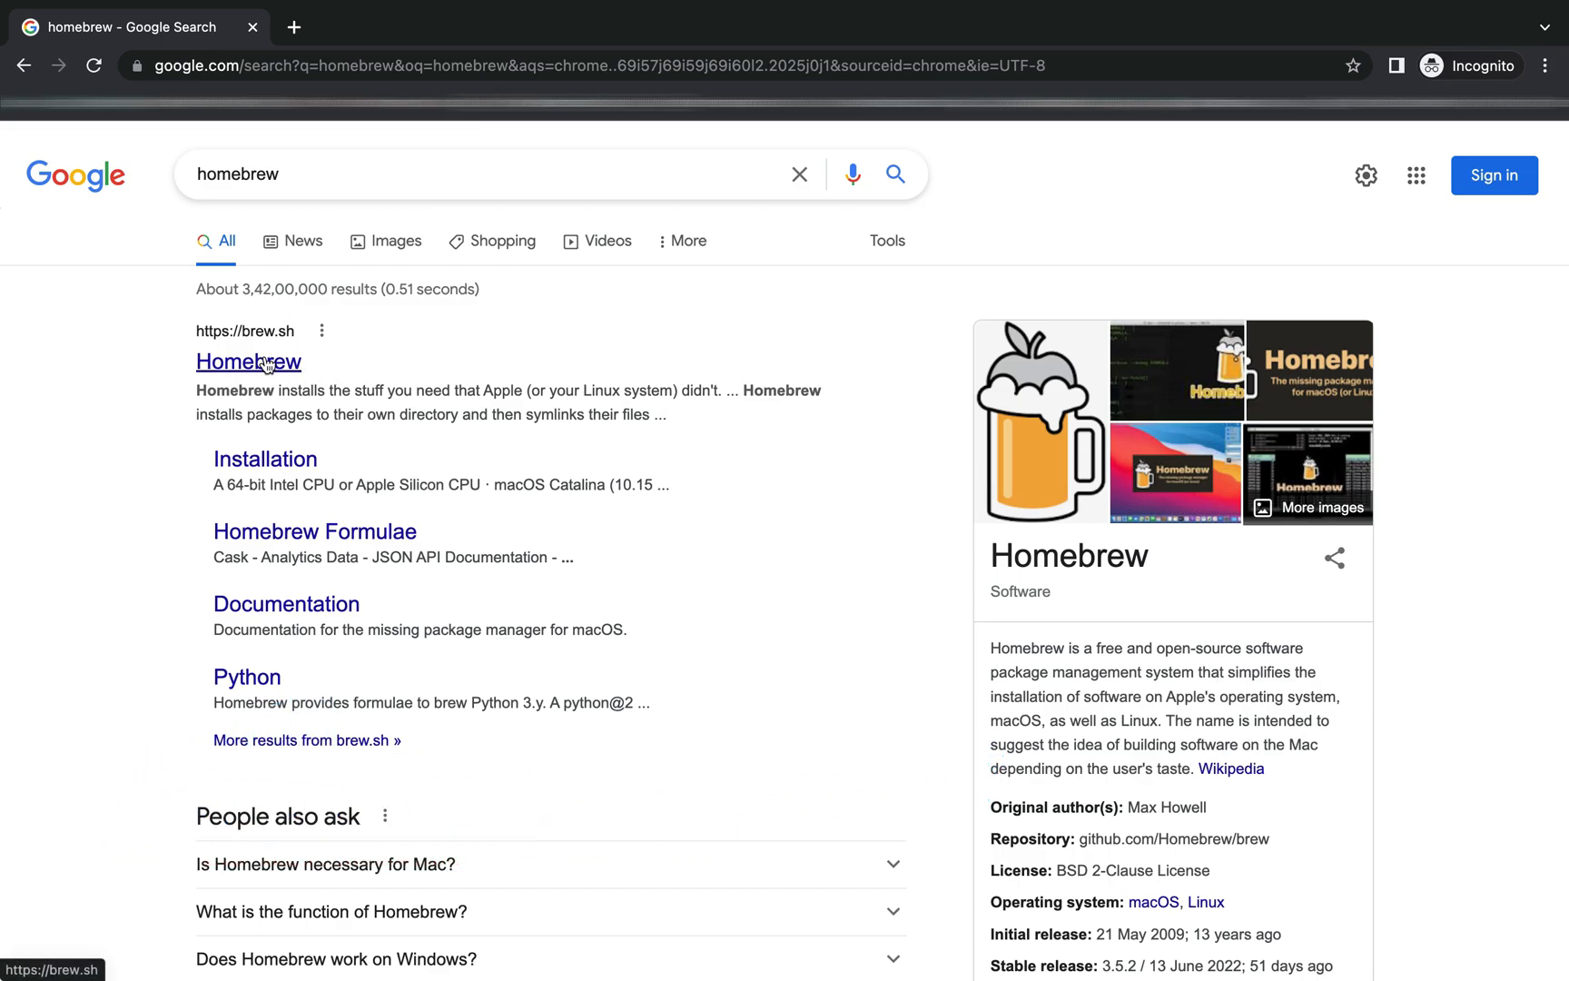
left_click(247, 361)
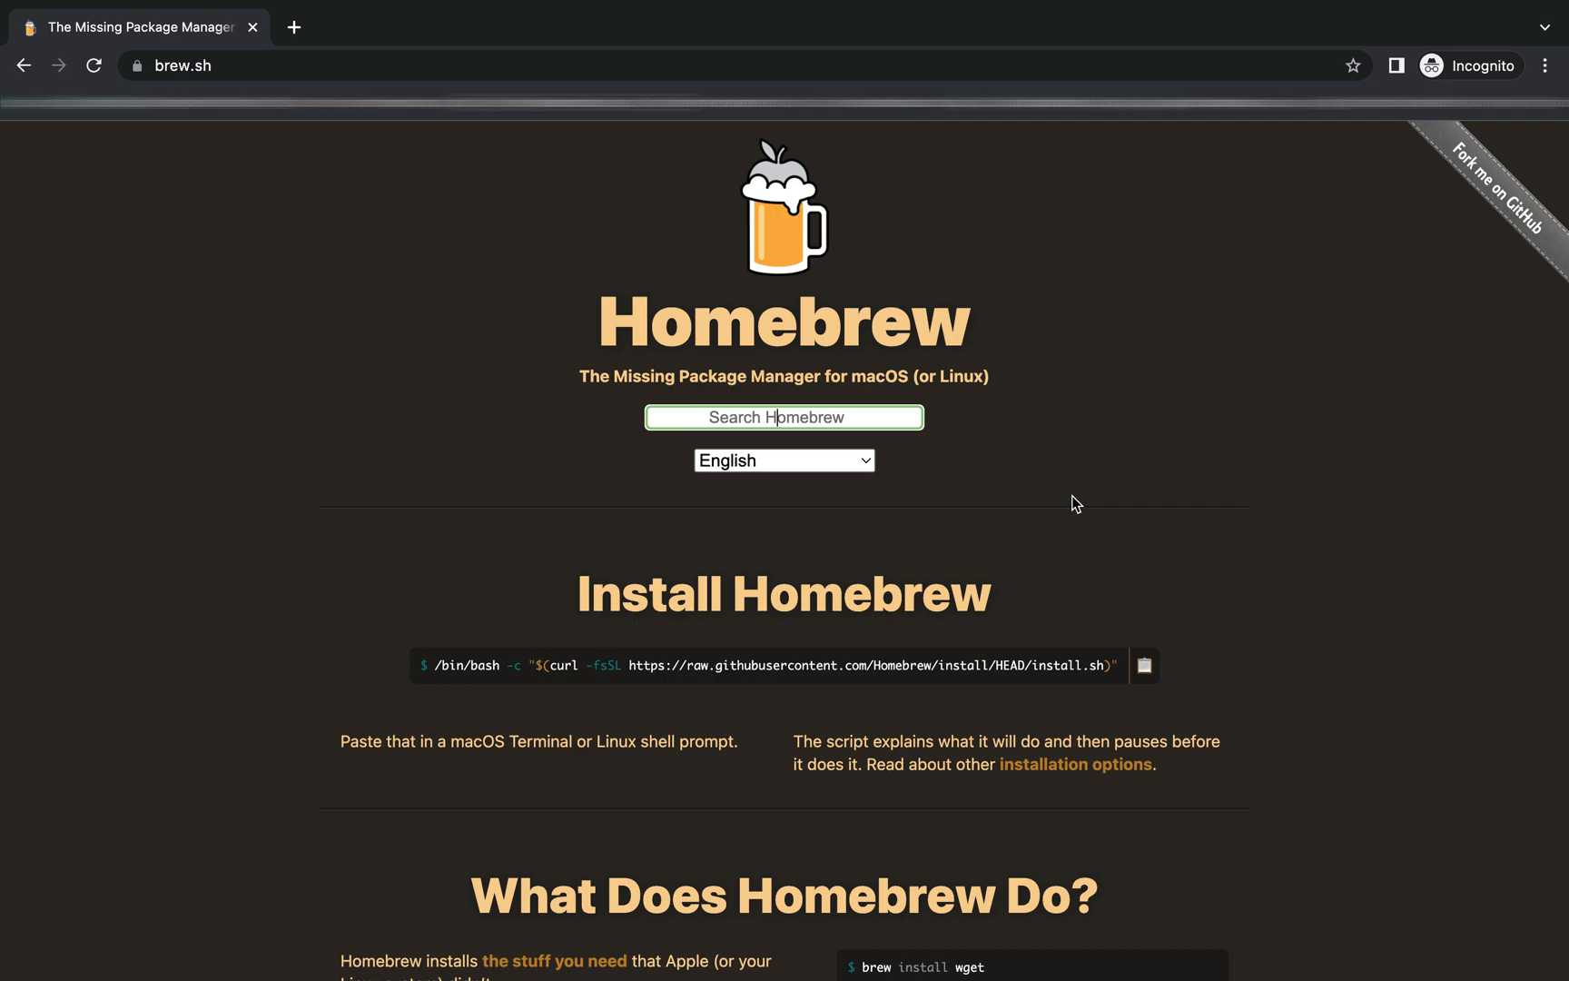
mouse_move(432, 650)
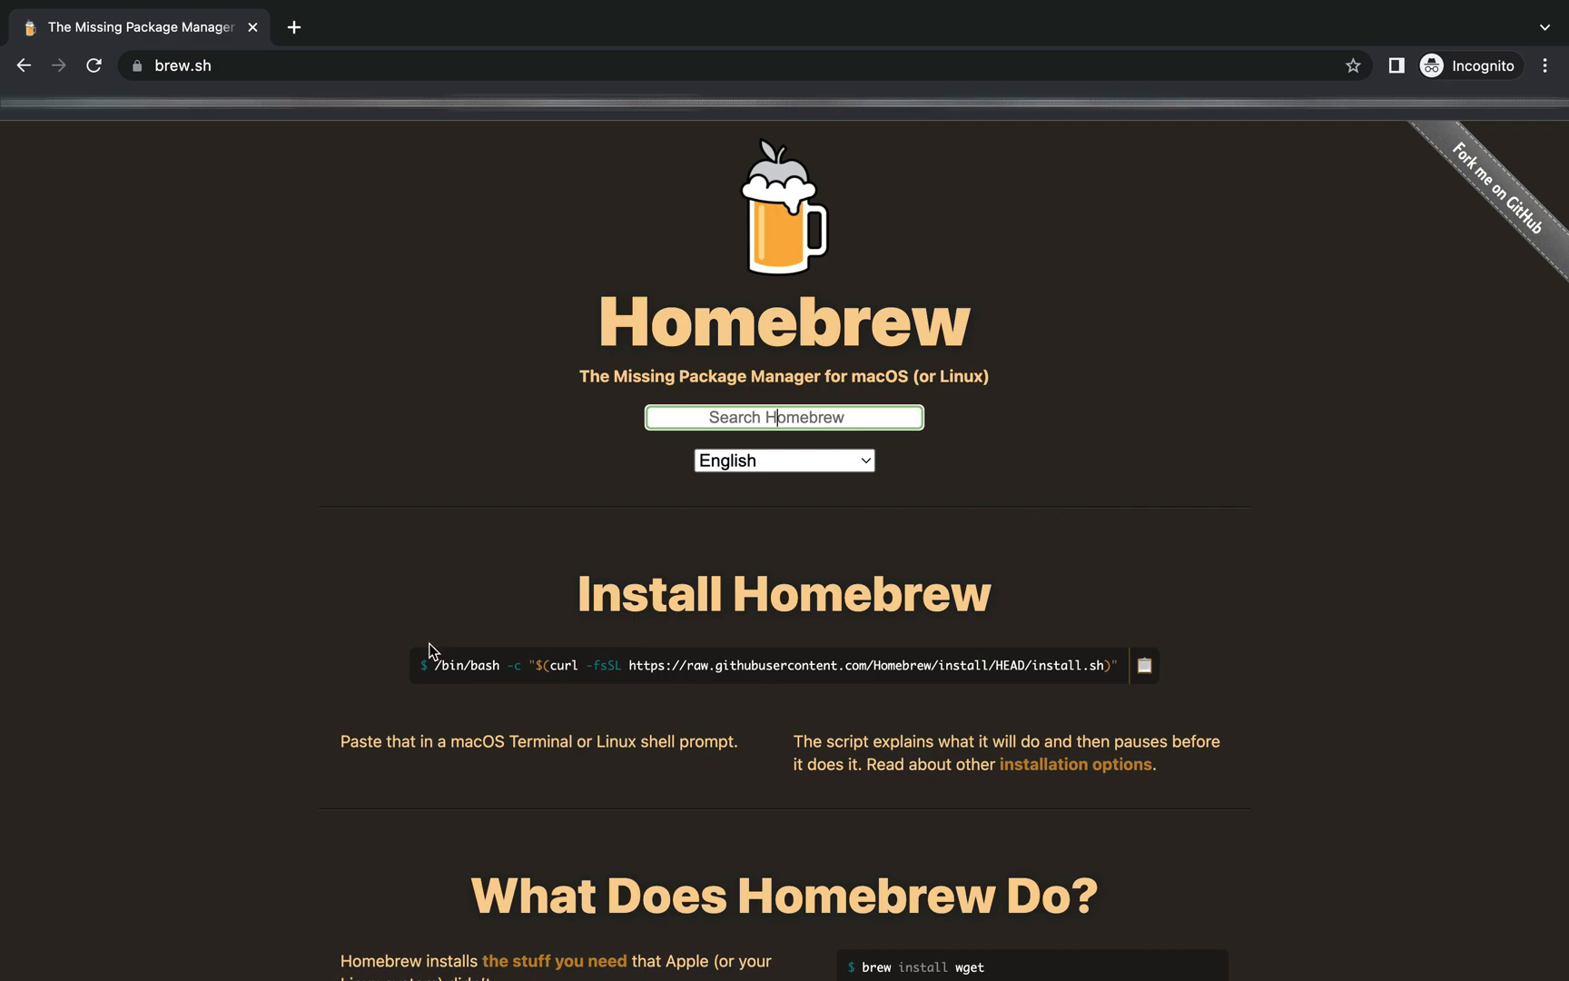
mouse_move(638, 632)
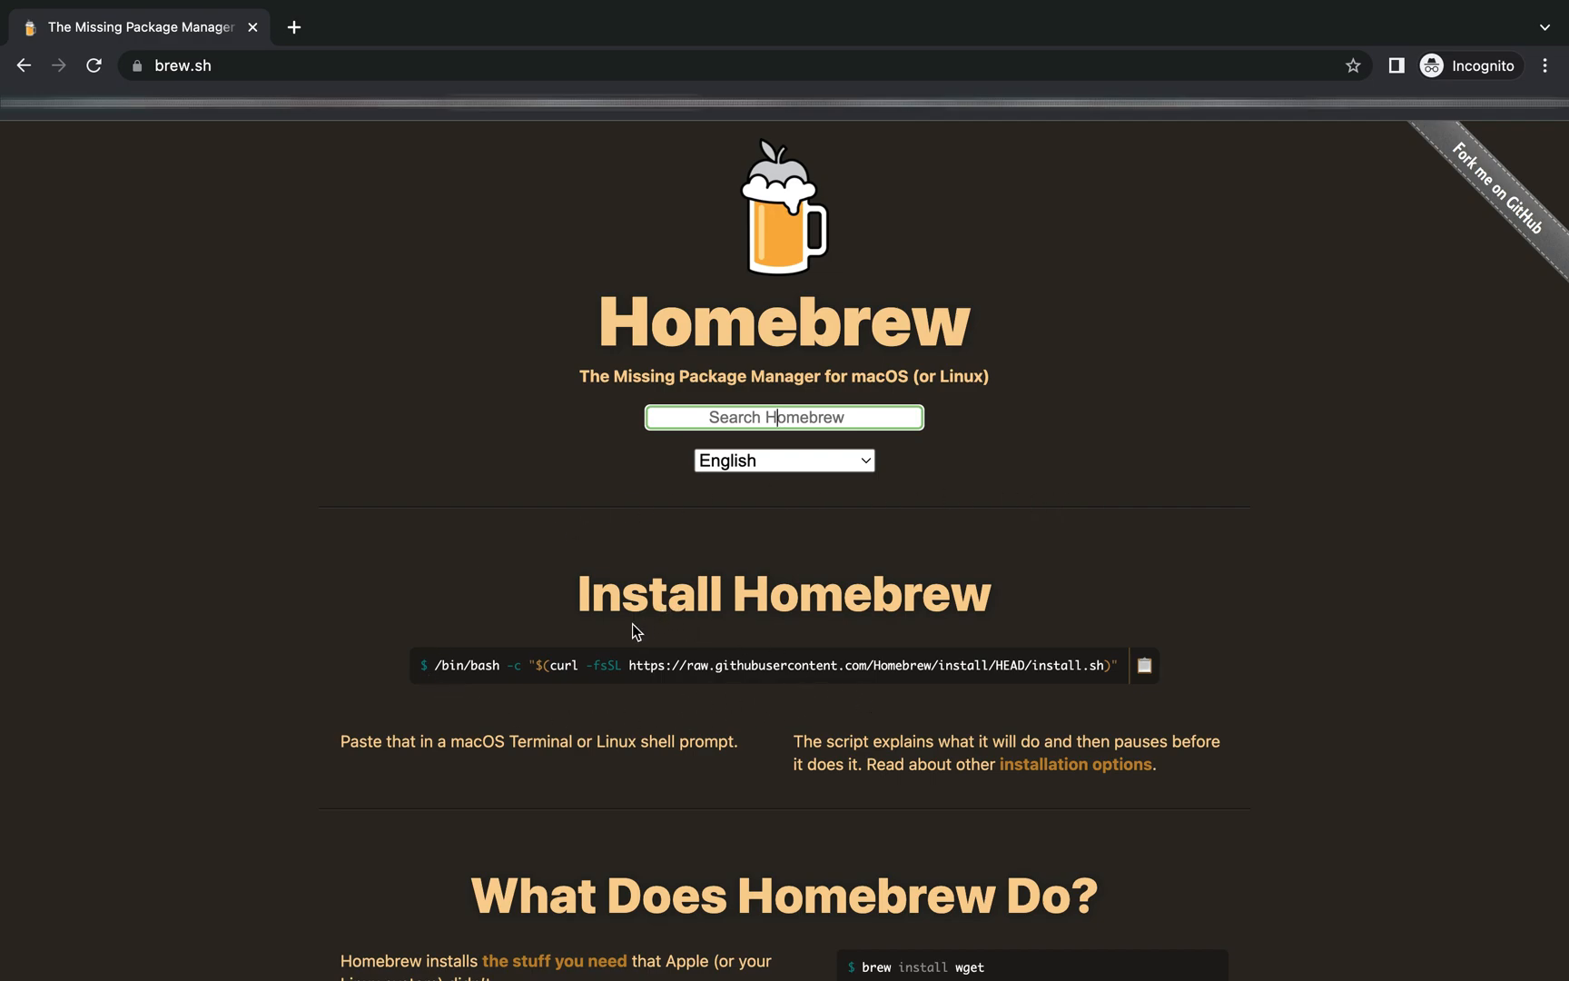
mouse_move(830, 725)
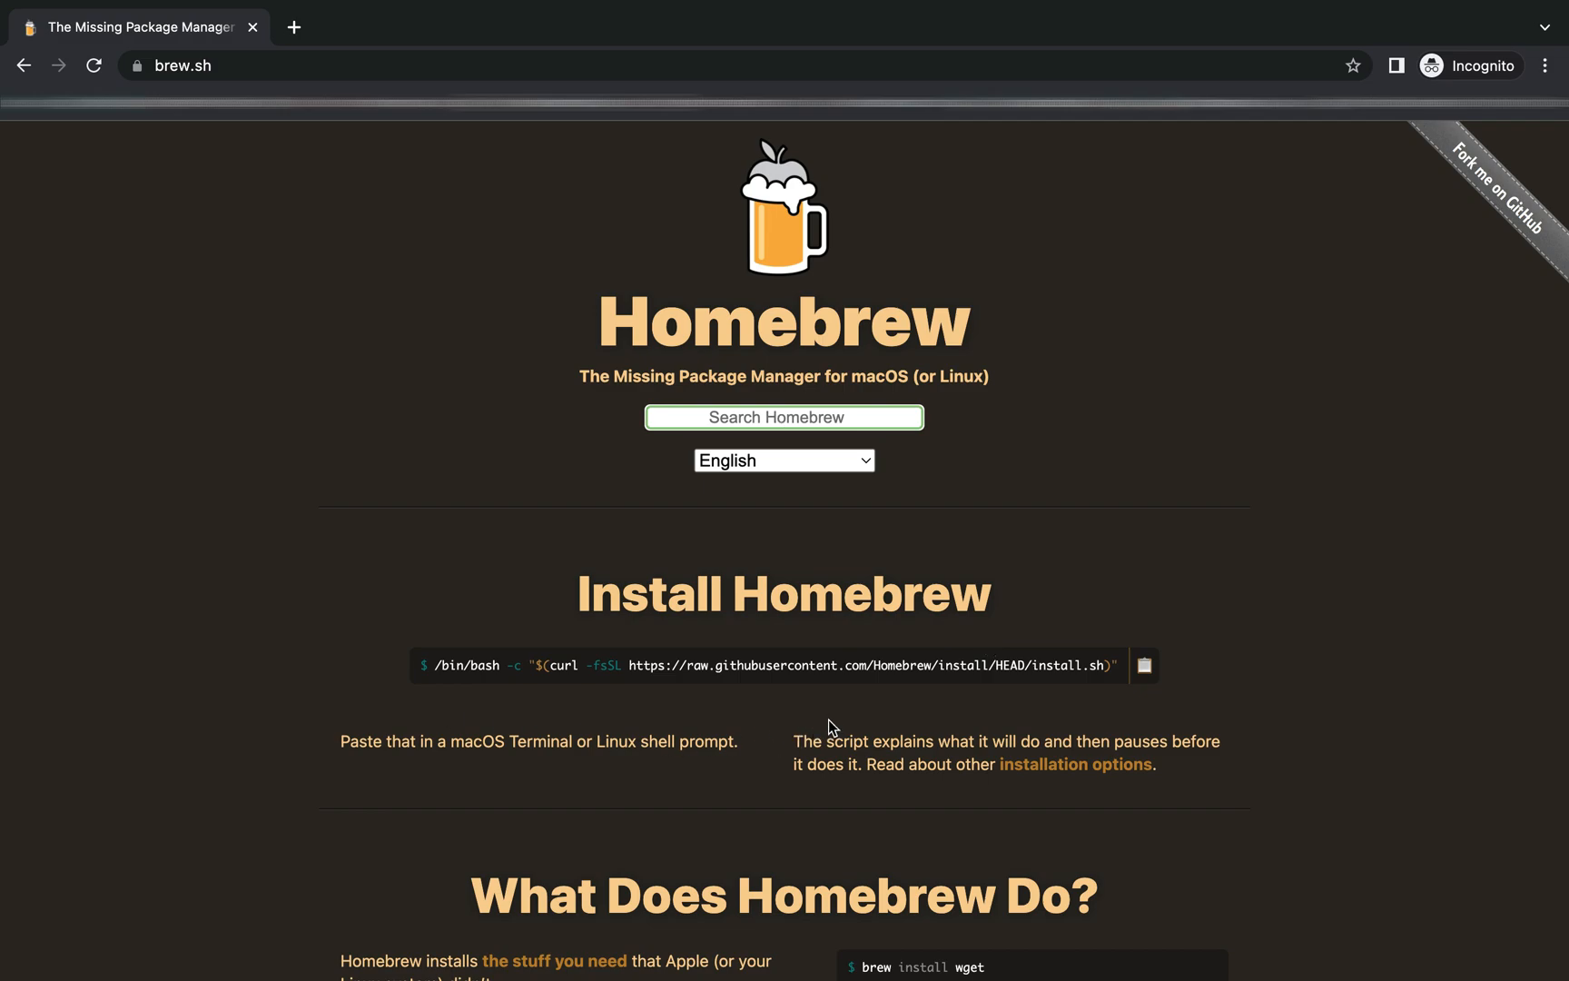
mouse_move(899, 701)
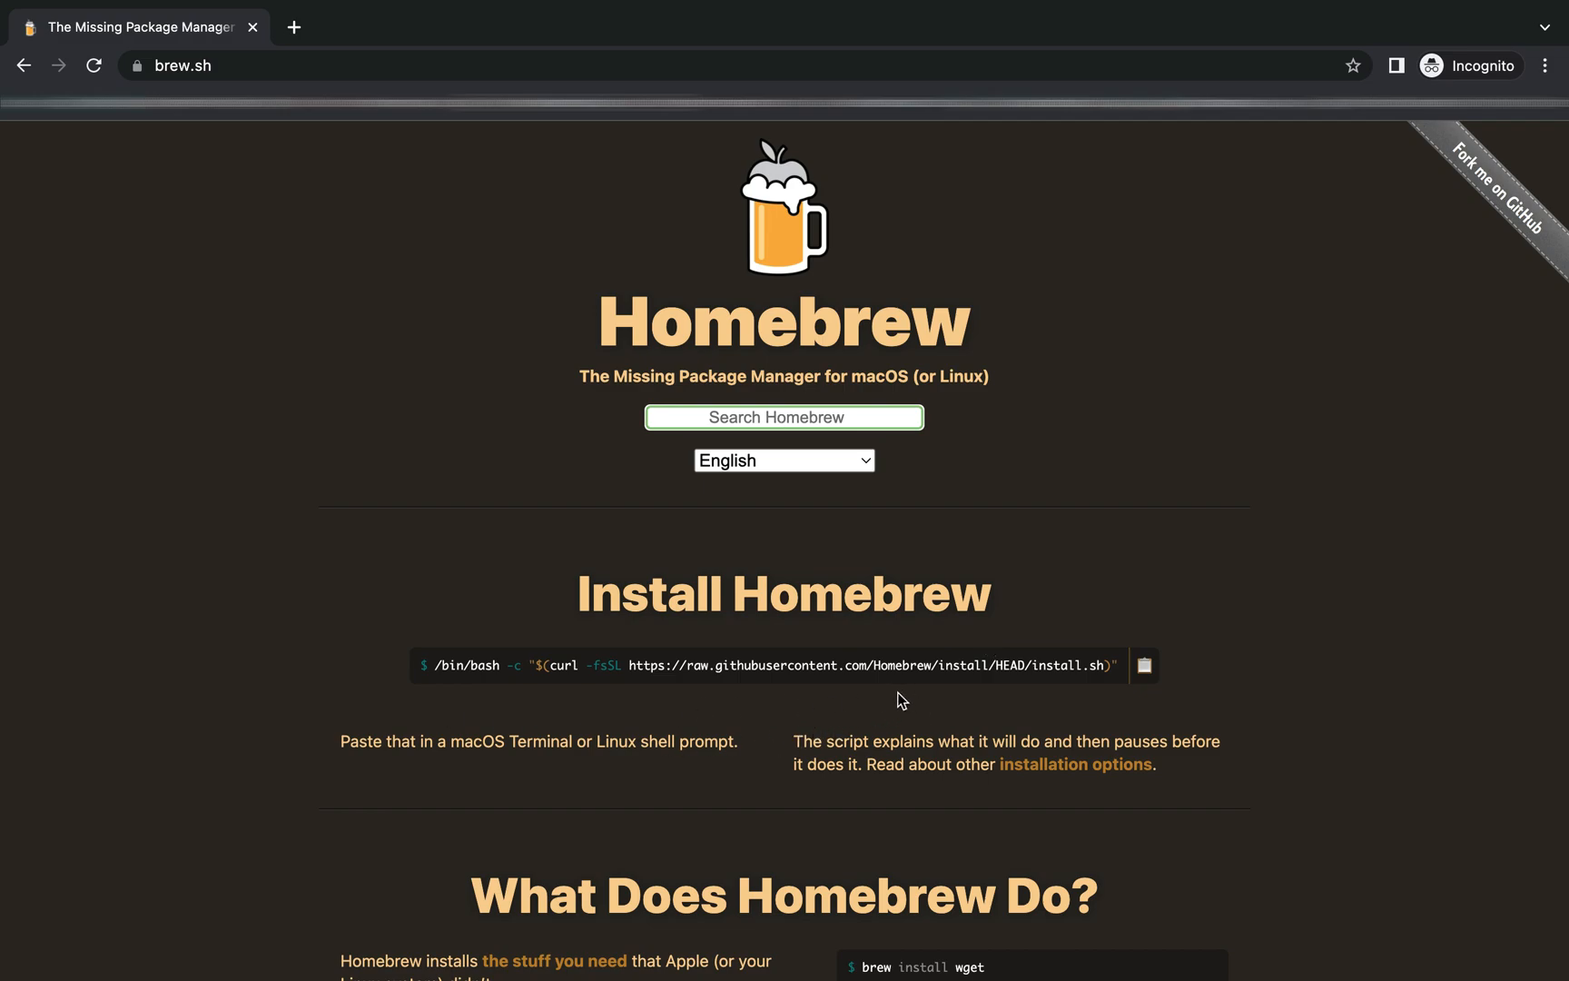
mouse_move(1145, 665)
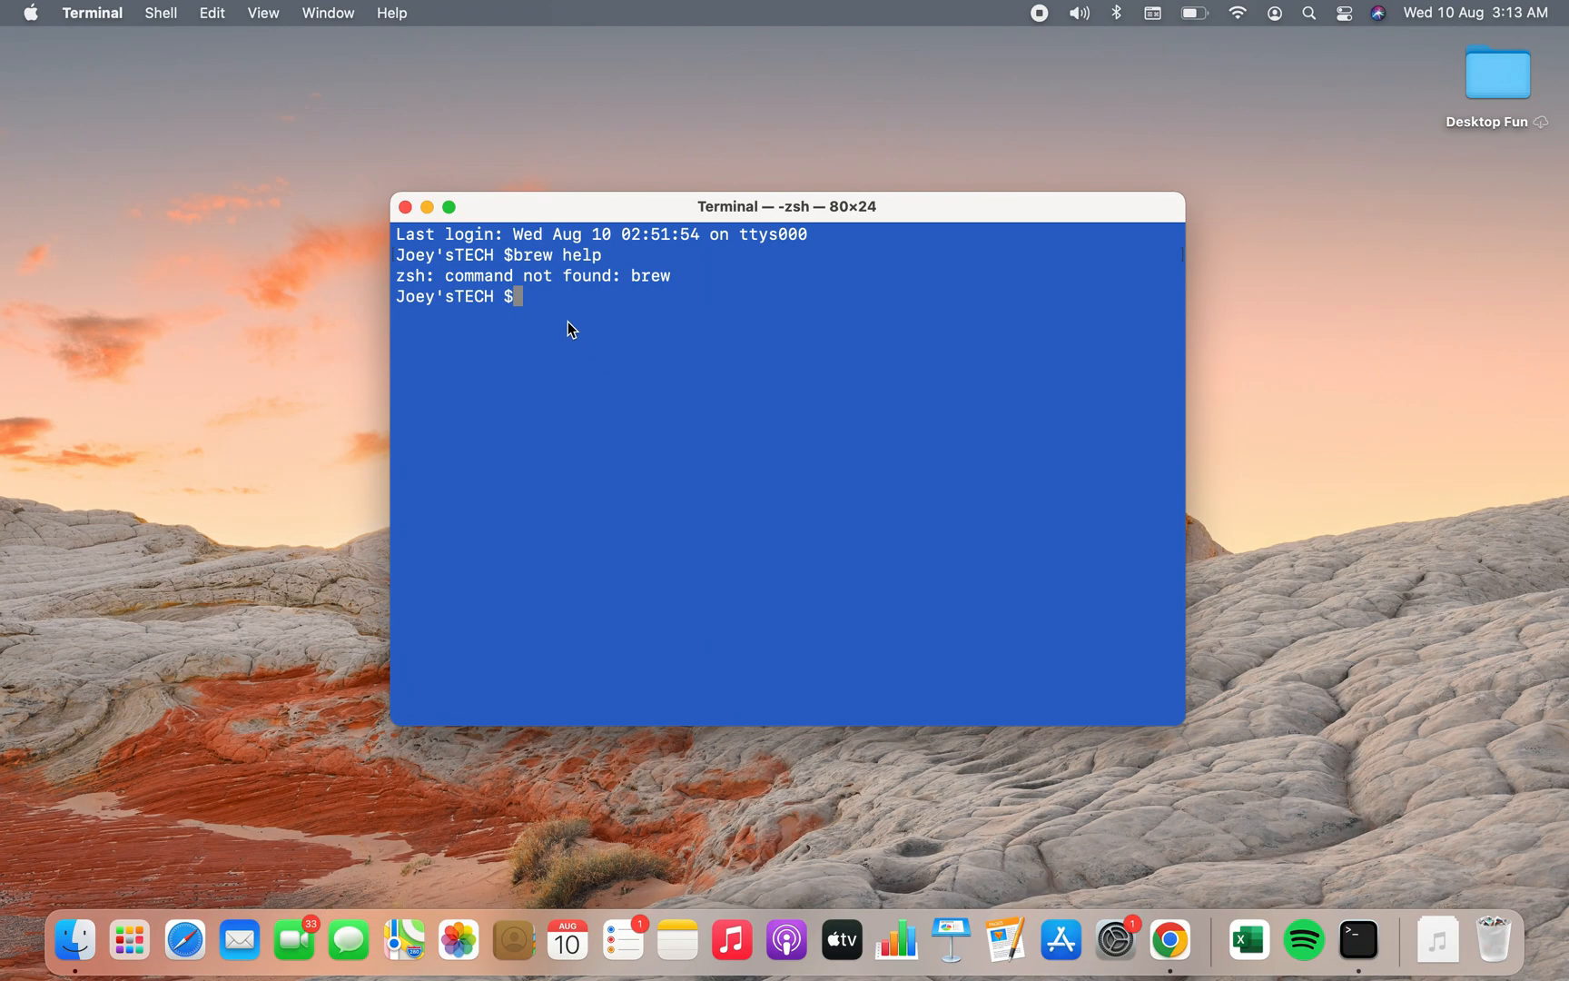
Run the curl-based /bin/bash Homebrew install script and supply the sudo password.
type("/bin/bash -c \"$(curl -fsSL https://raw.githubusercontent.com/Homebrew/install/HEAD/install.sh)\"")
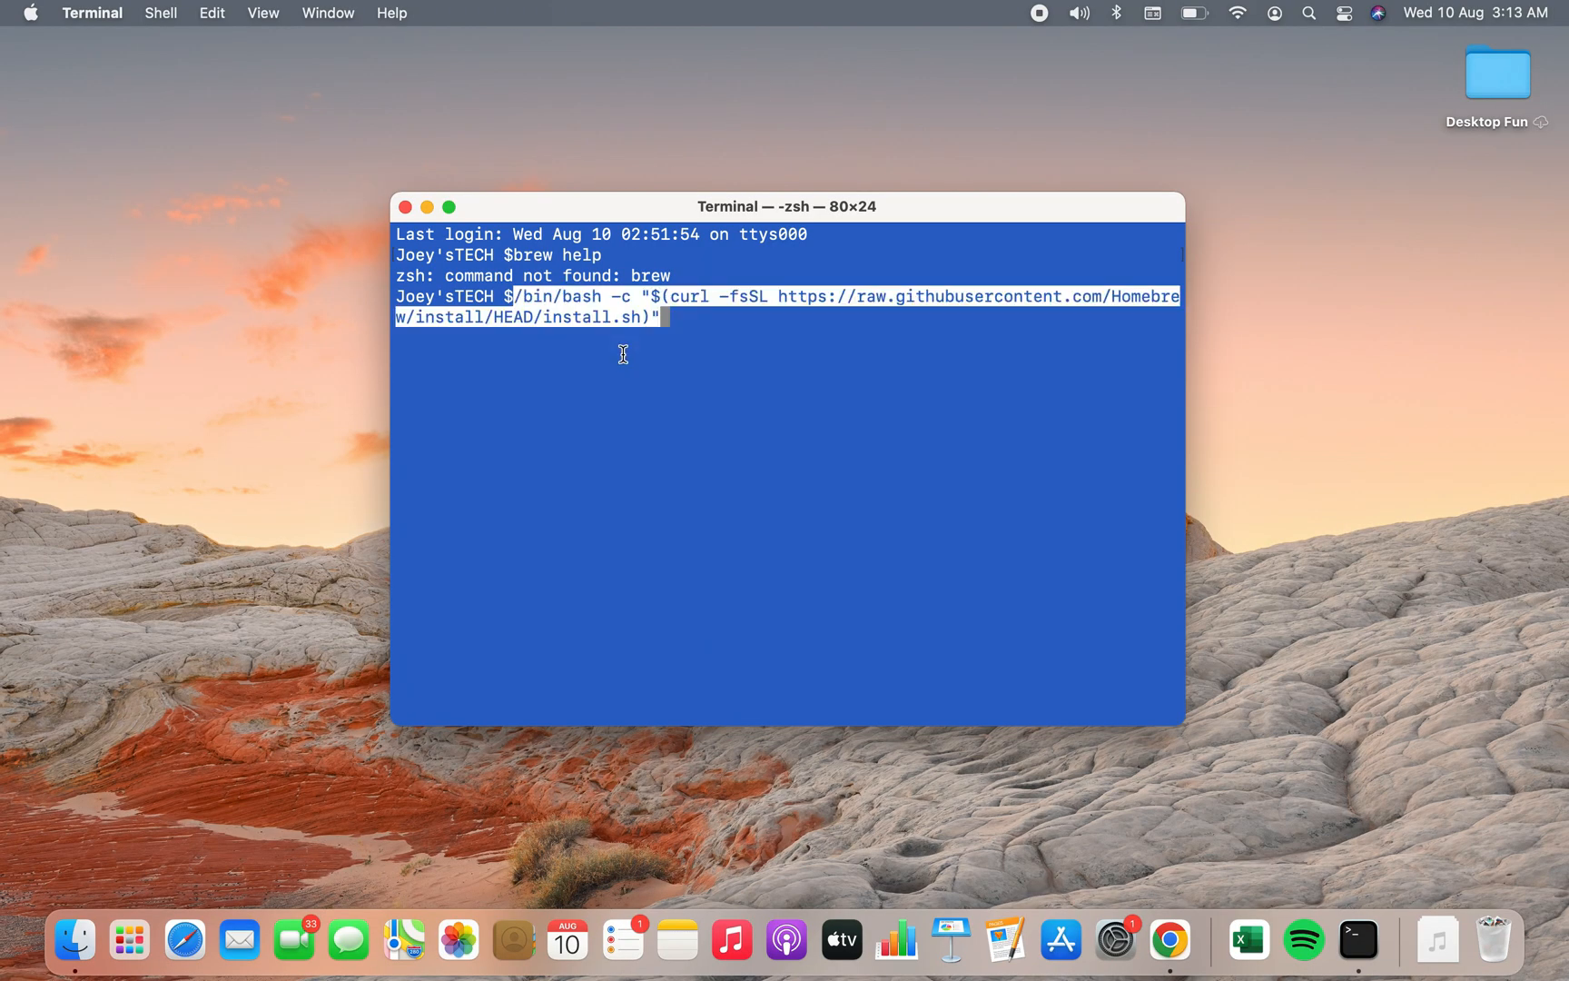
key("Return")
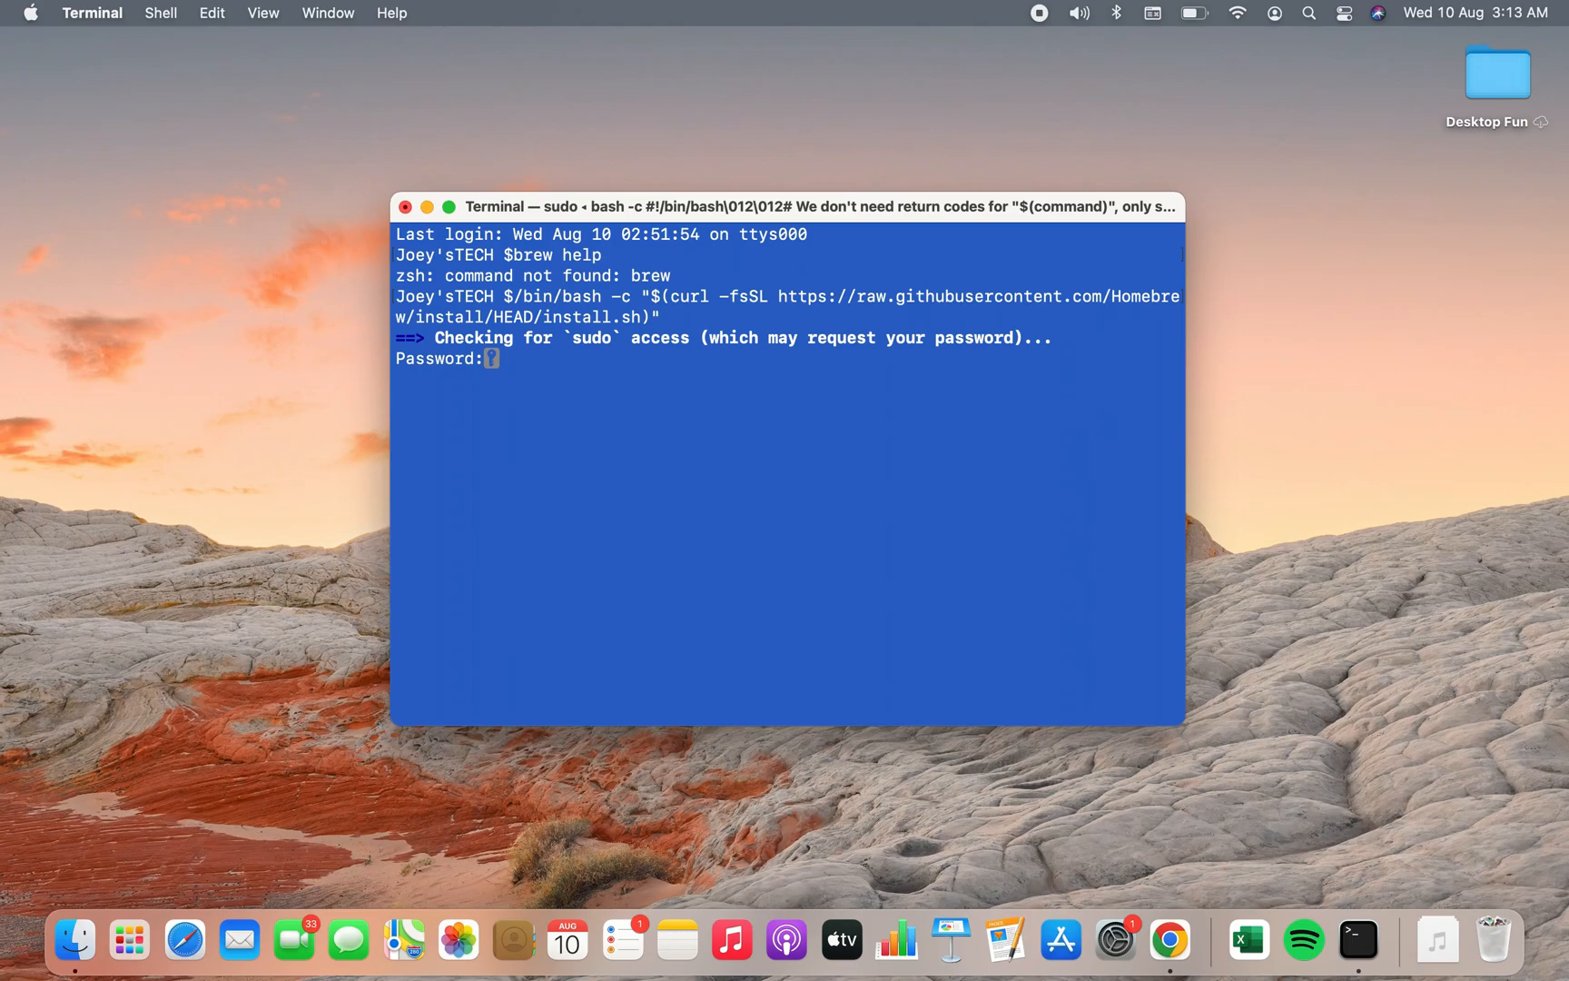
key("Return")
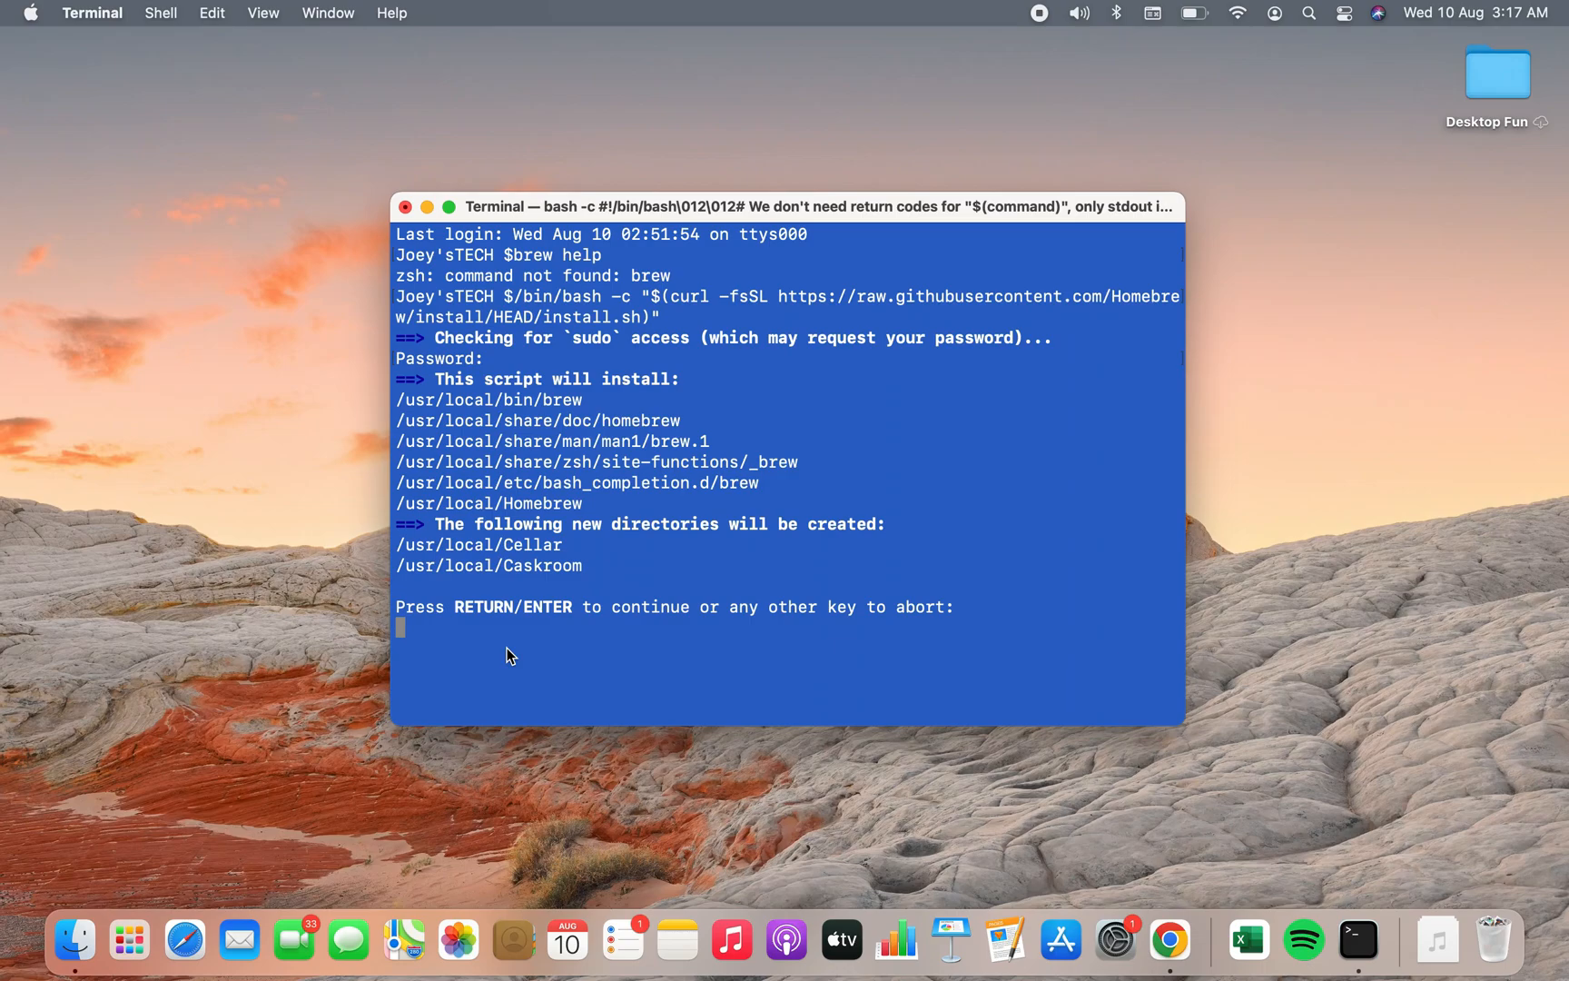
mouse_move(465, 563)
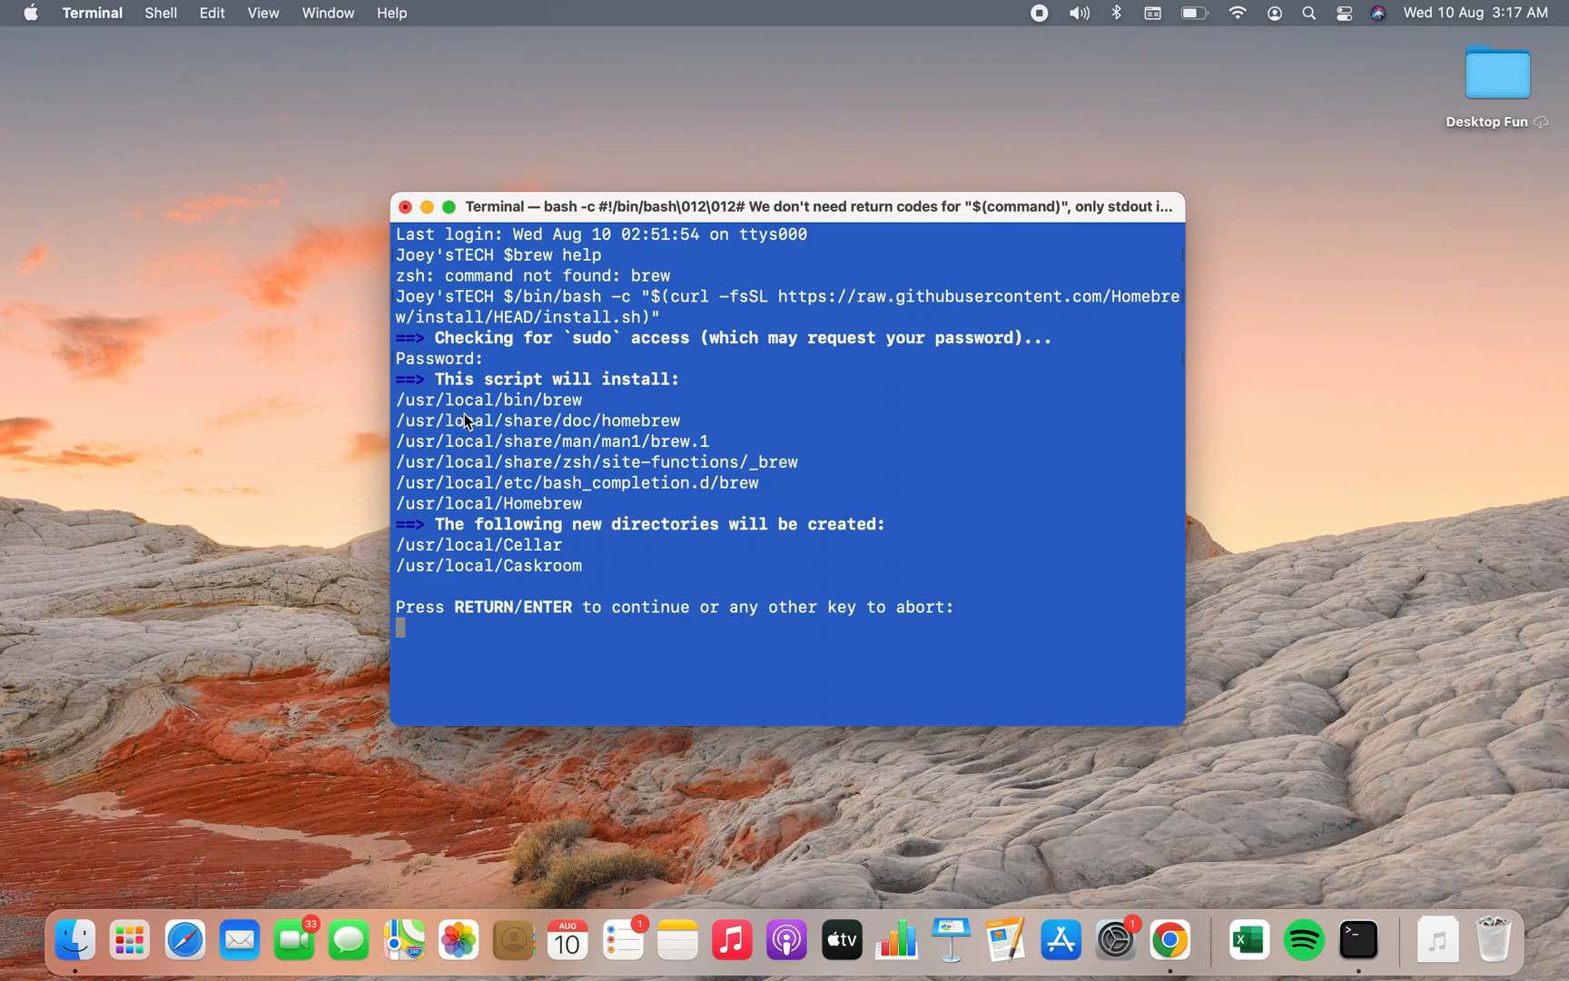
mouse_move(914, 434)
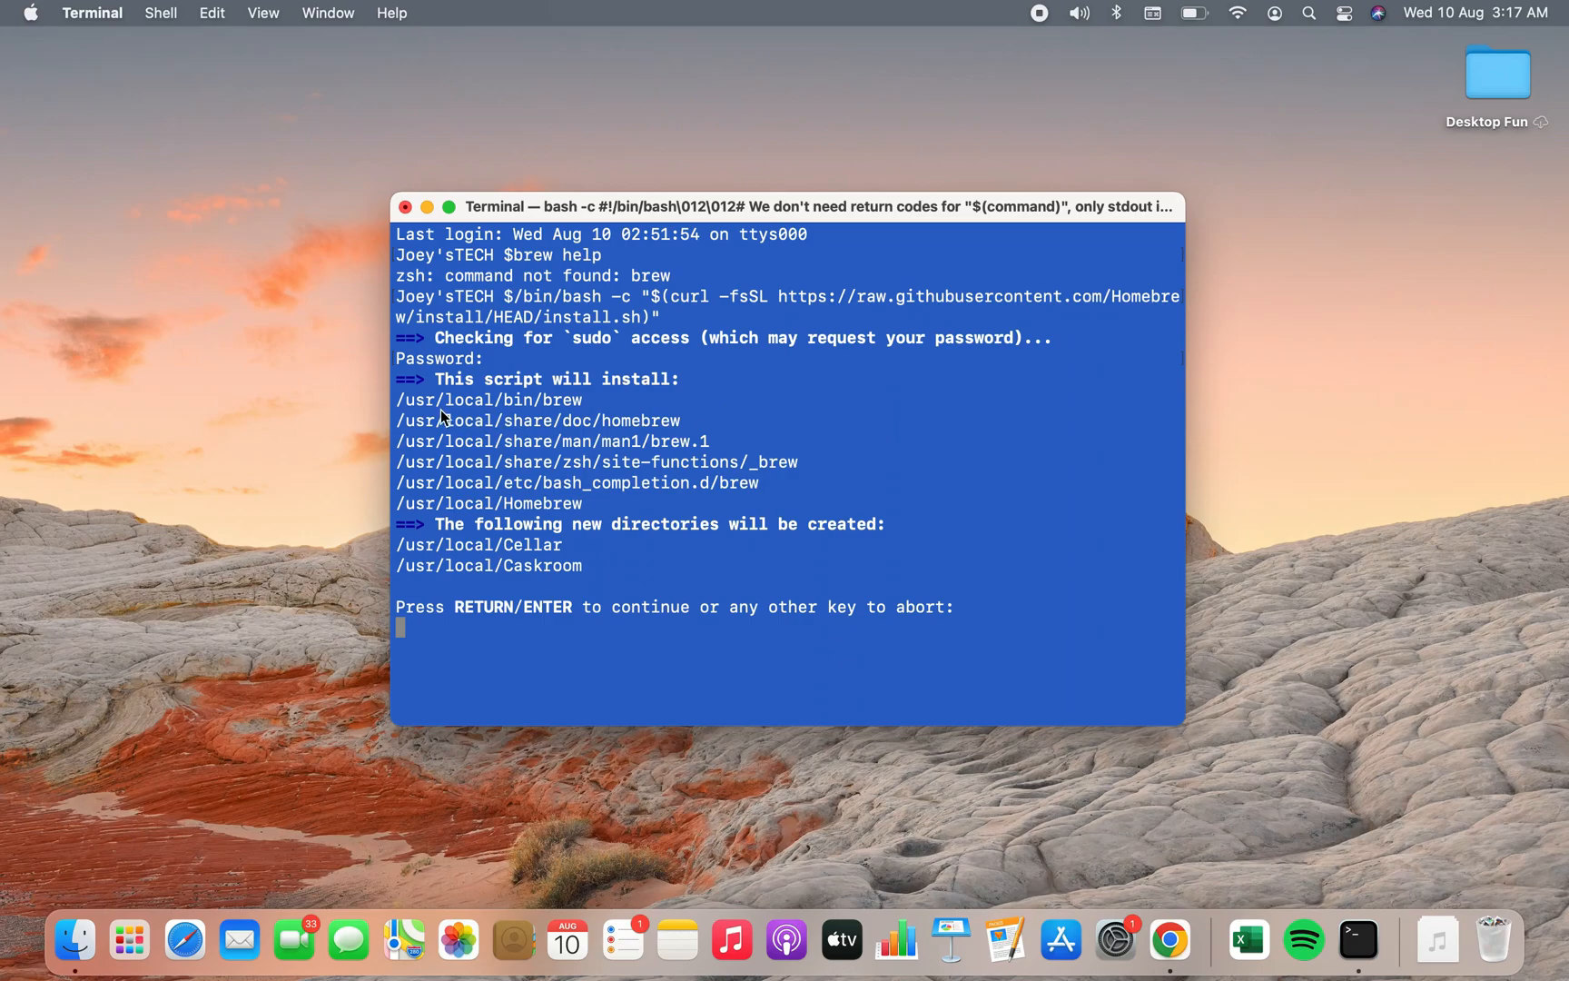
mouse_move(1031, 412)
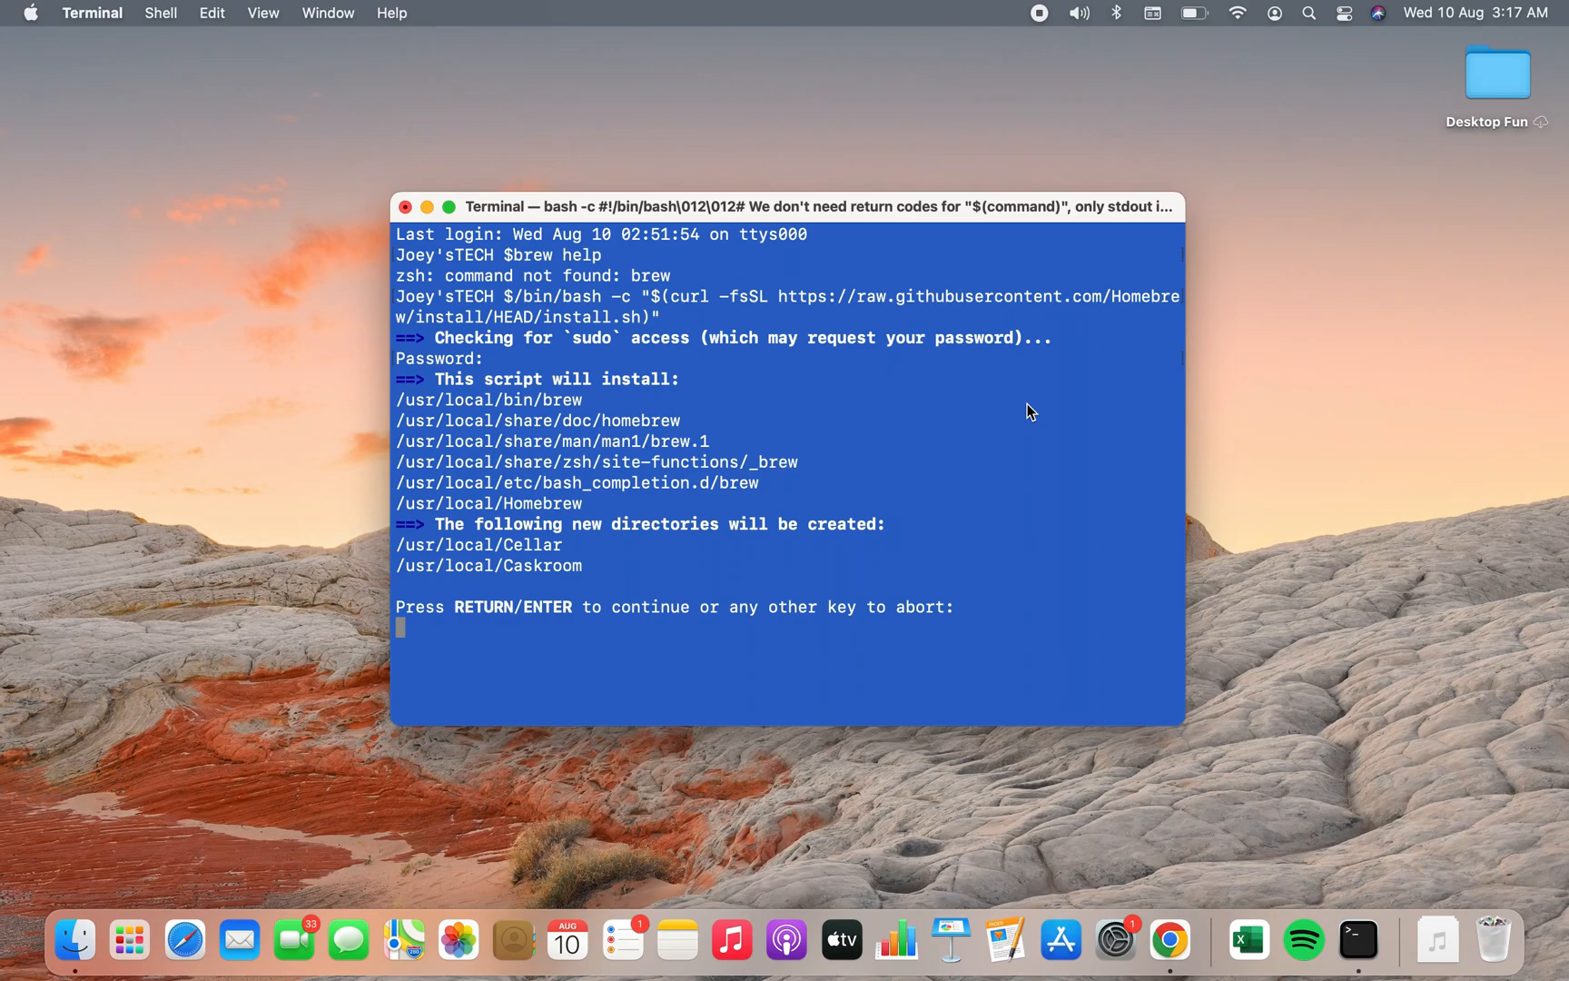
Confirm to continue so the installer completes and reports 'Installation successful'.
key("Return")
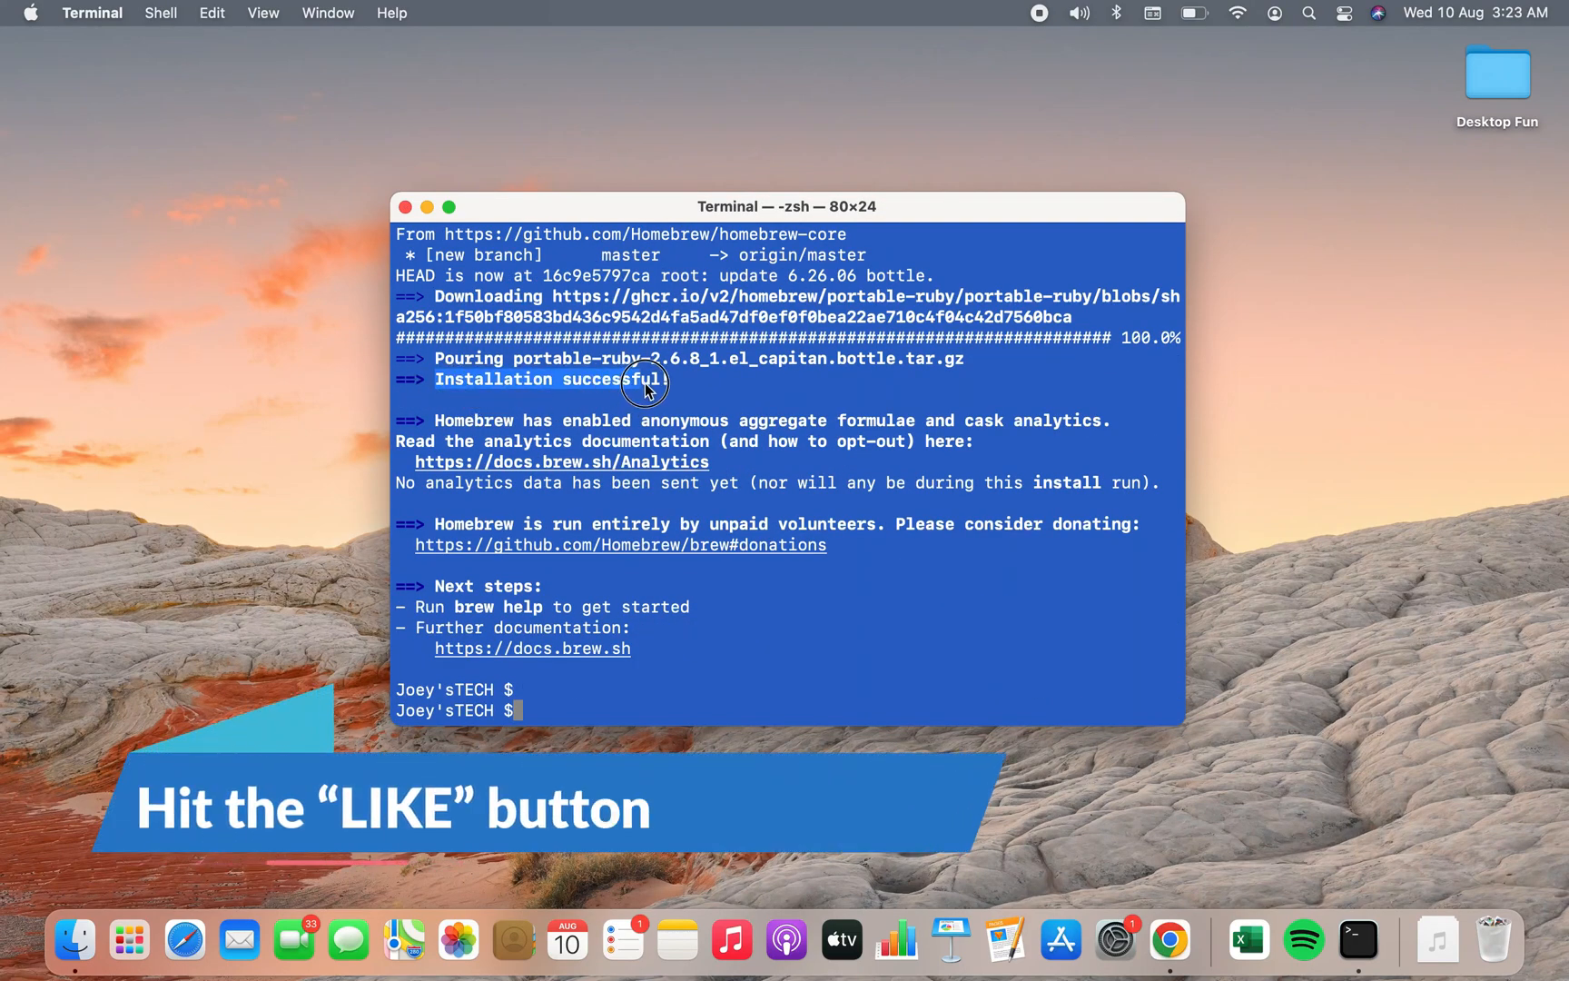
mouse_move(761, 394)
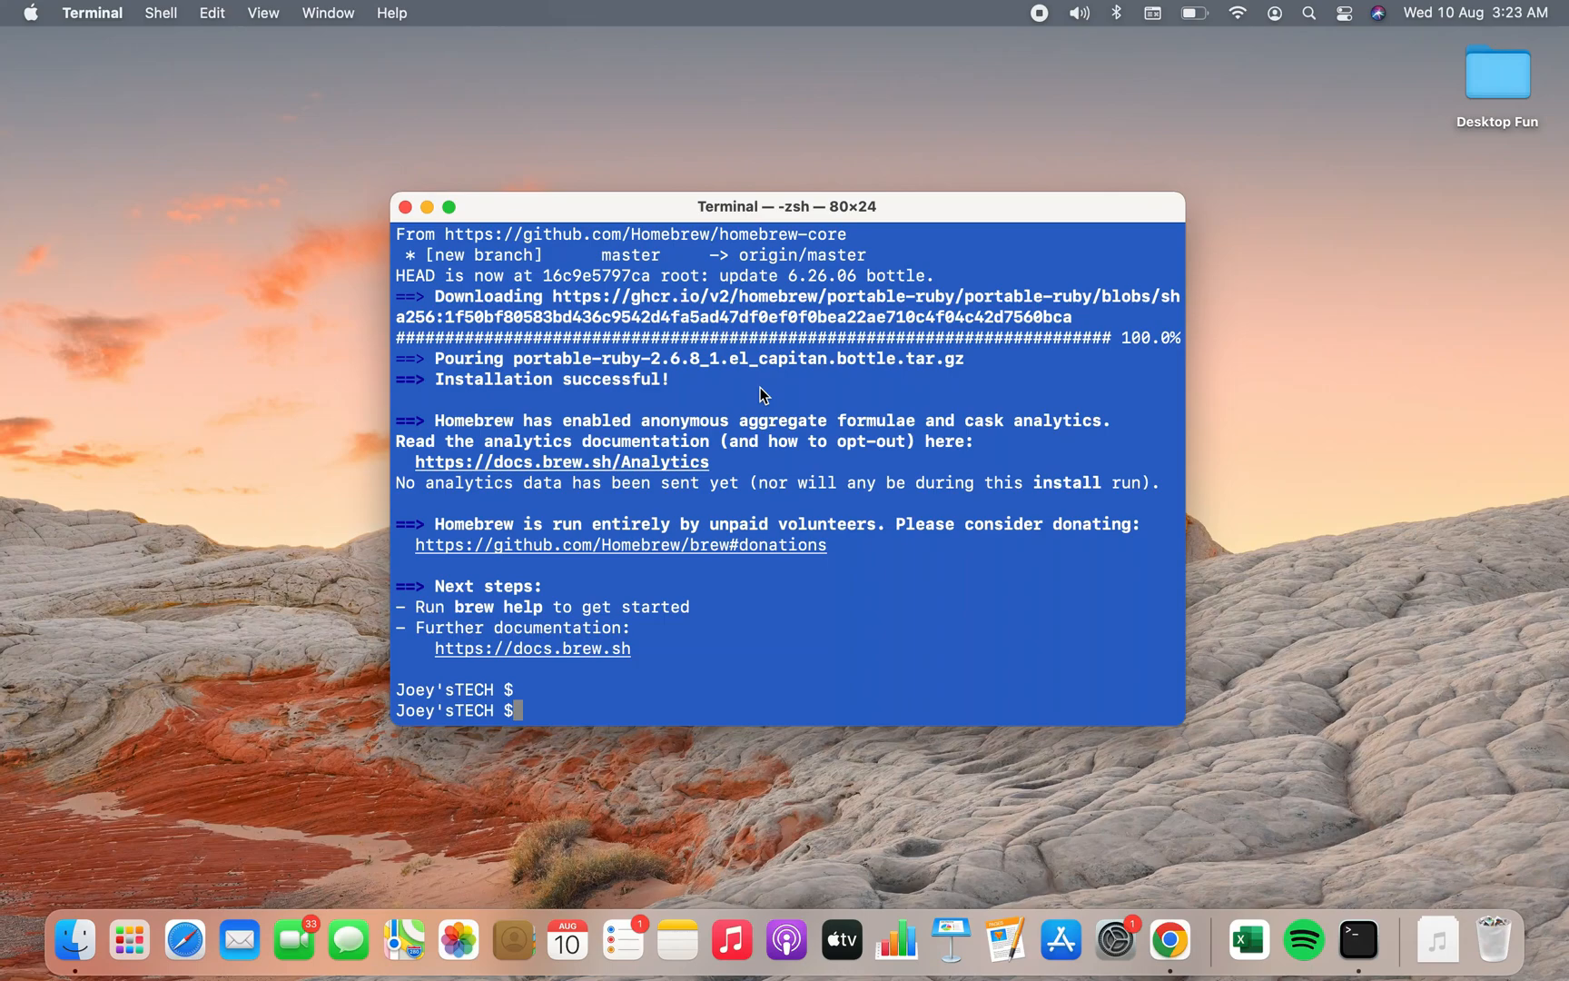
Run 'brew help' and review its usage, troubleshooting and further help sections.
type("brew")
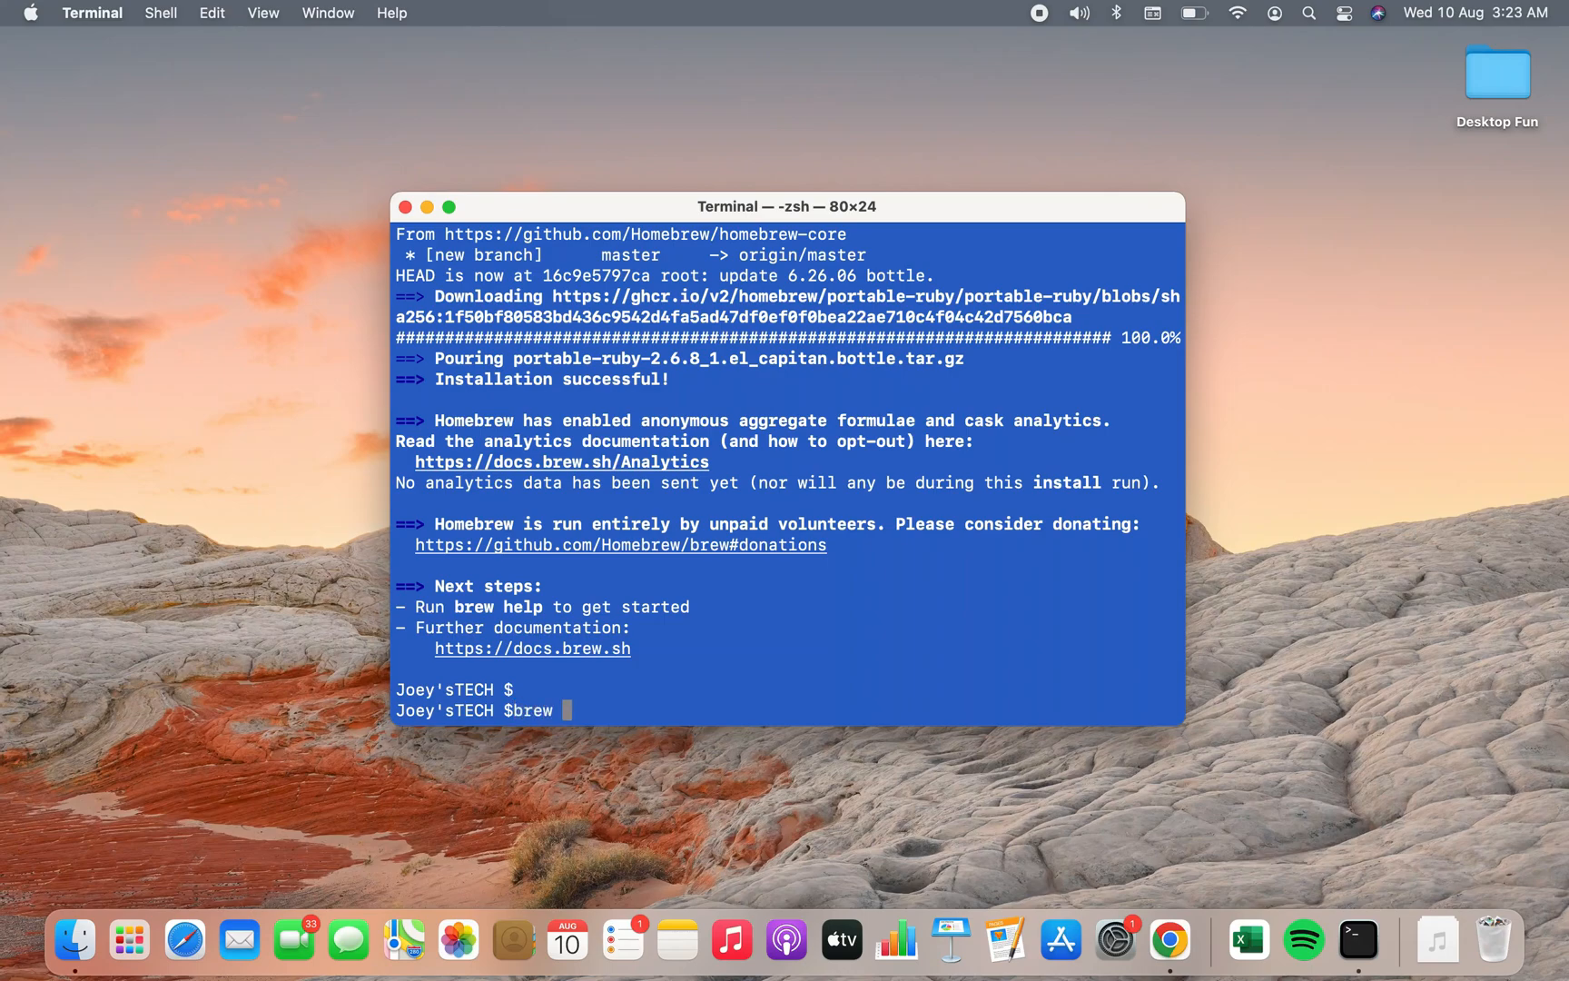
type("help")
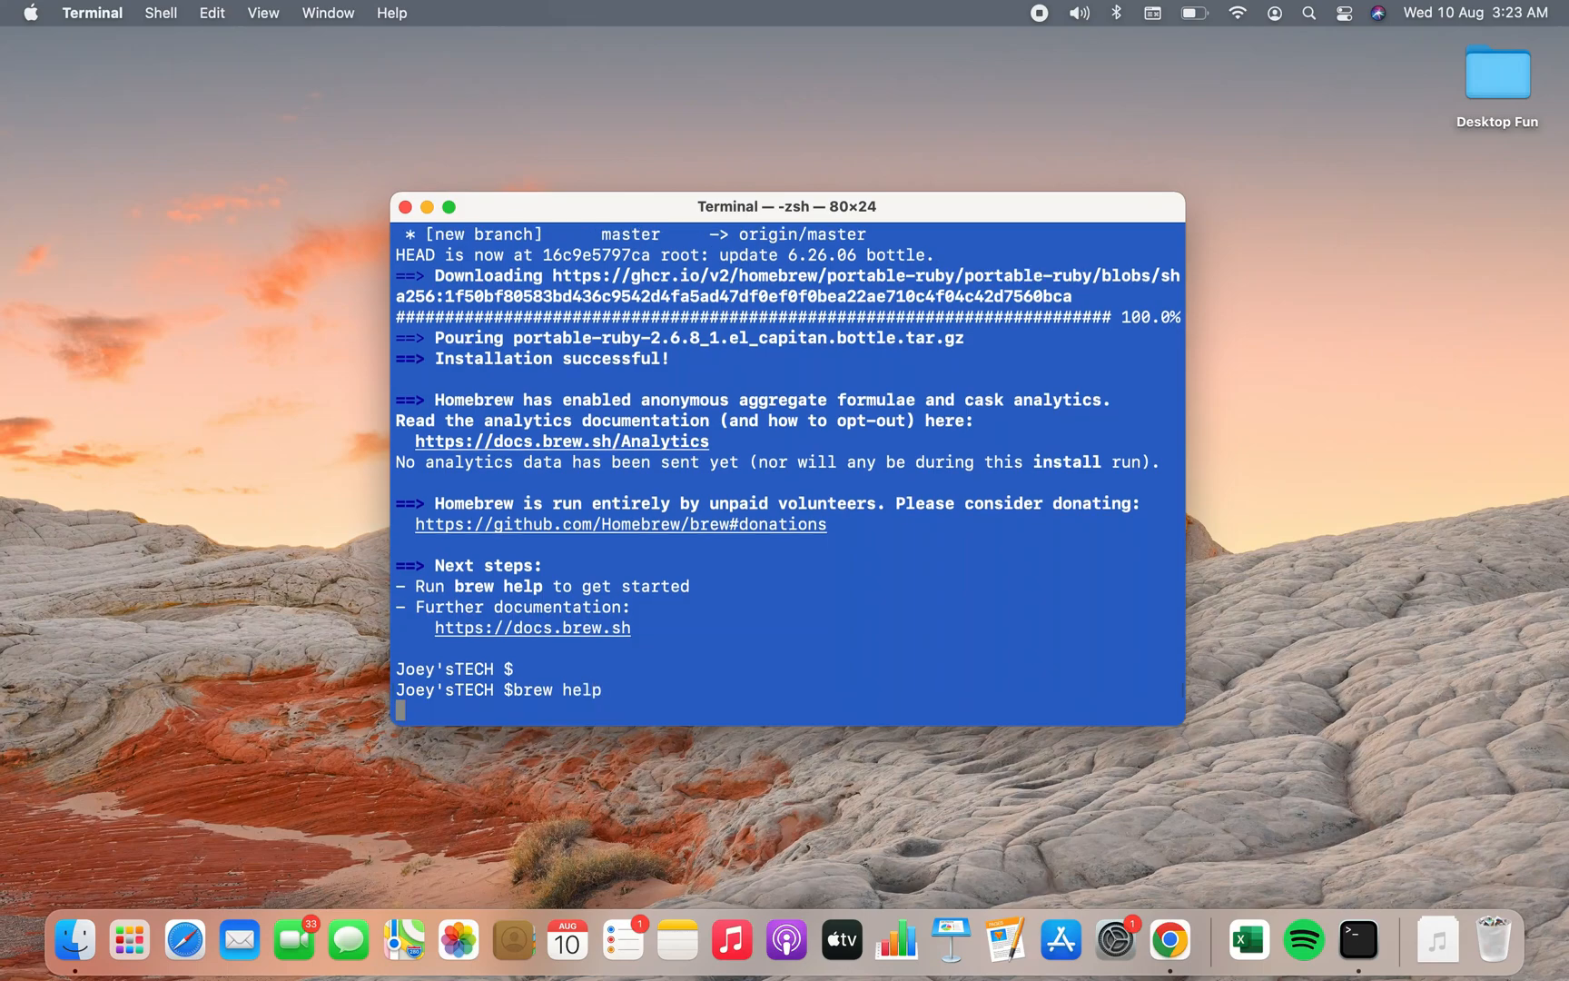
key("Return")
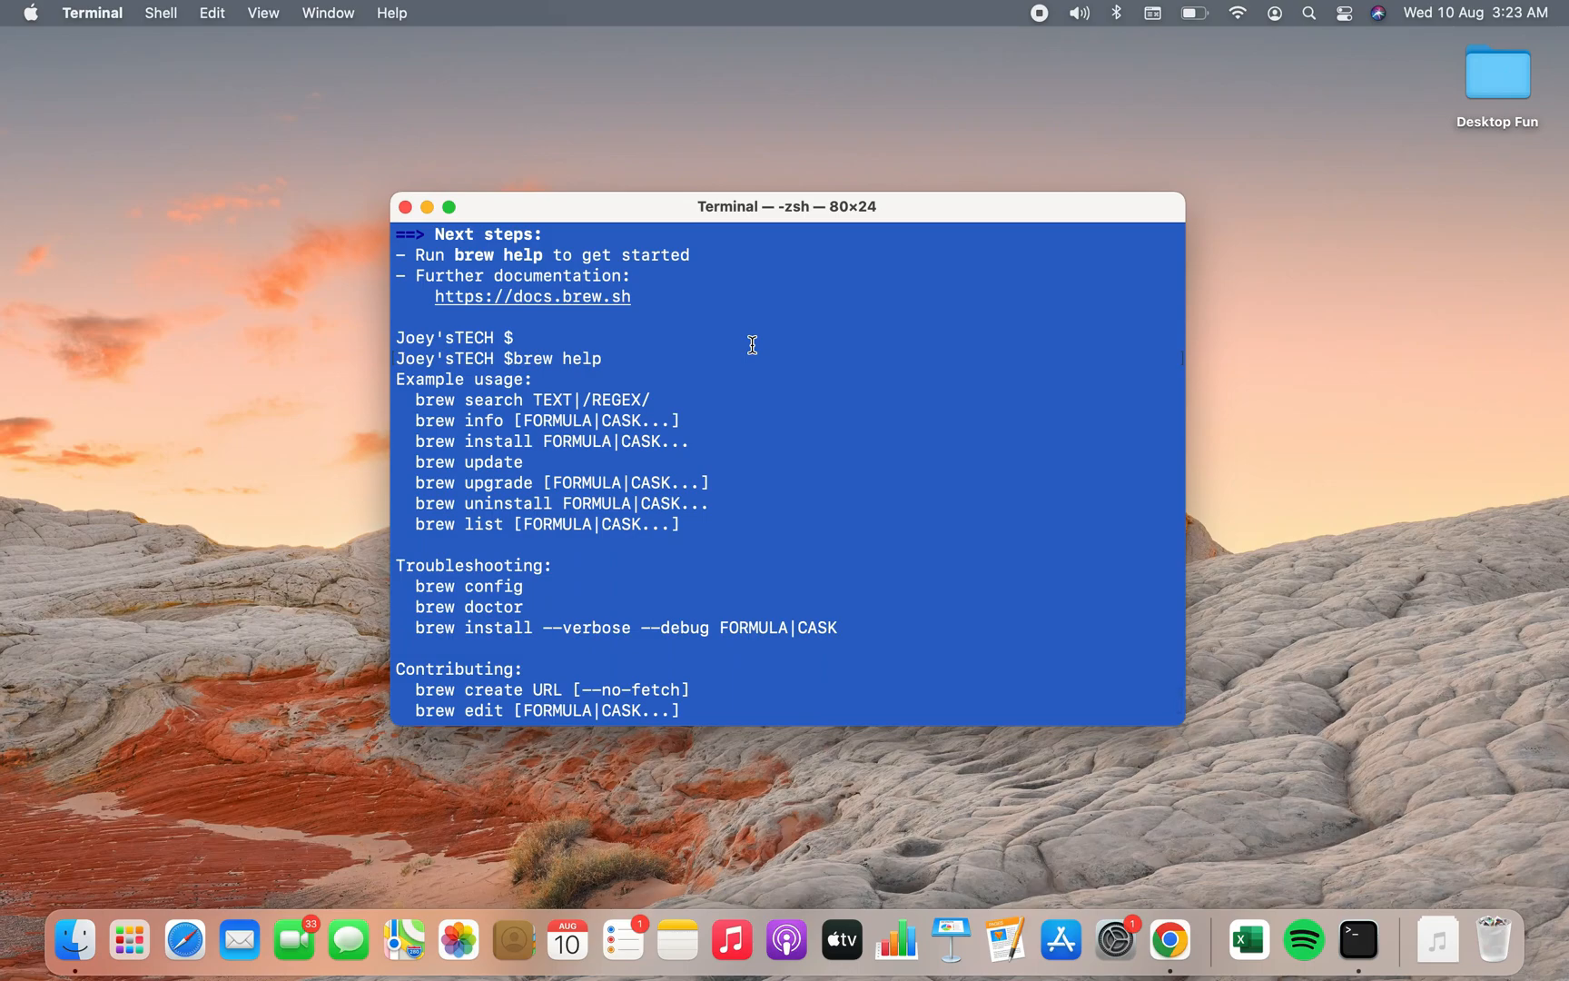
scroll("down", 3)
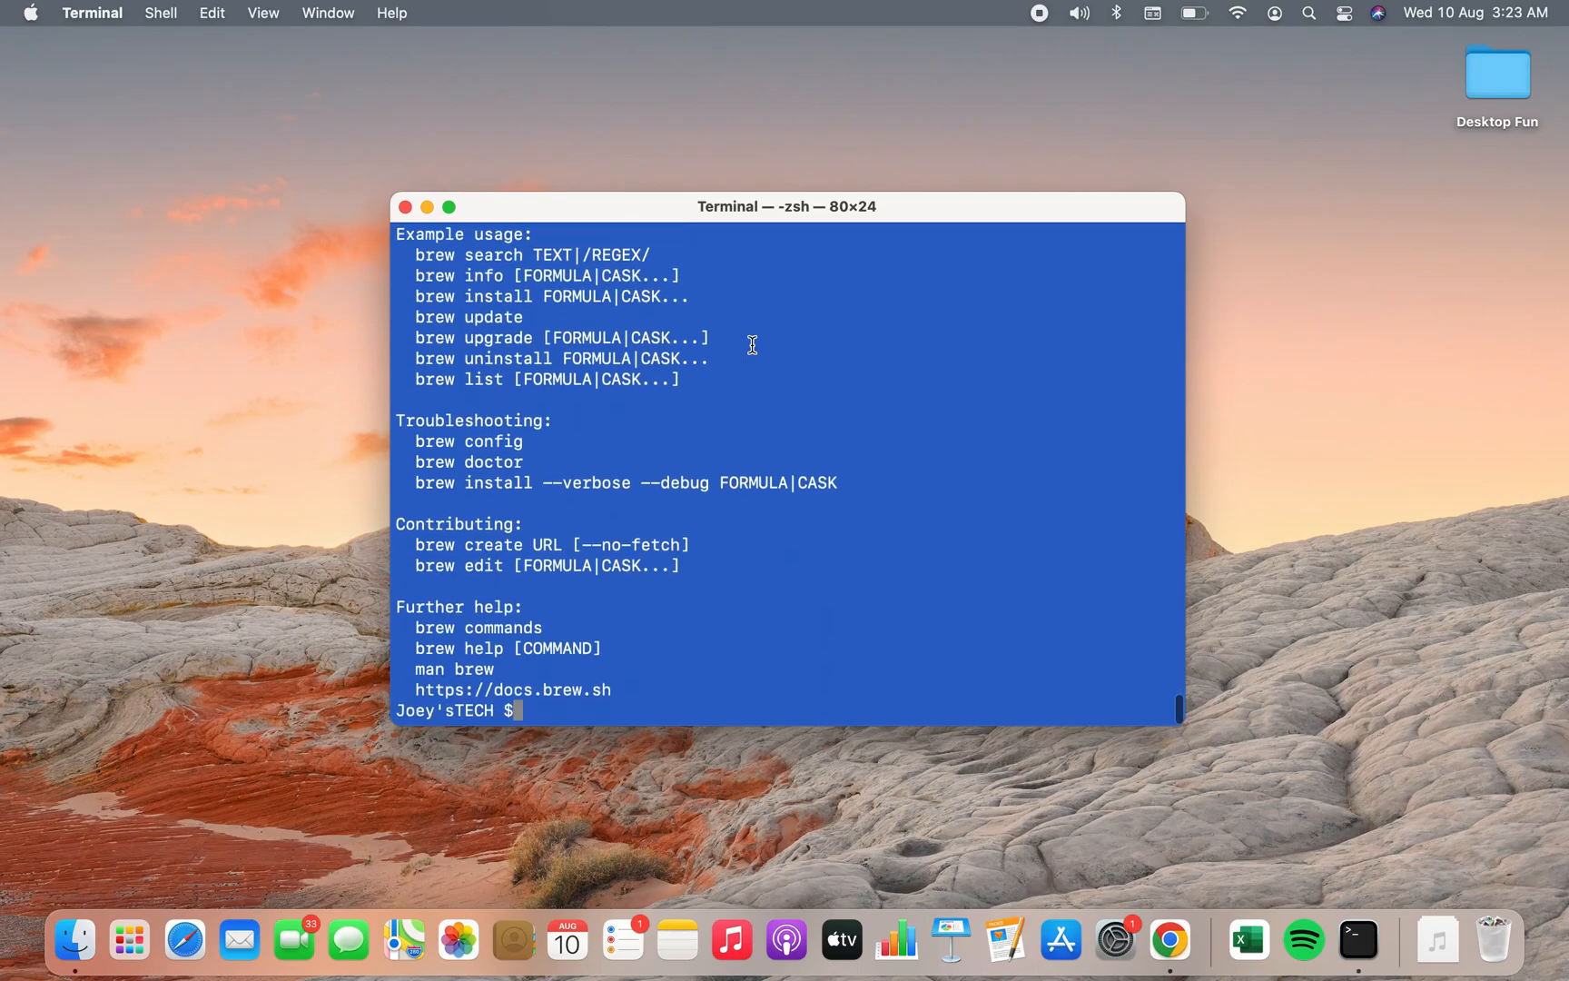
mouse_move(794, 575)
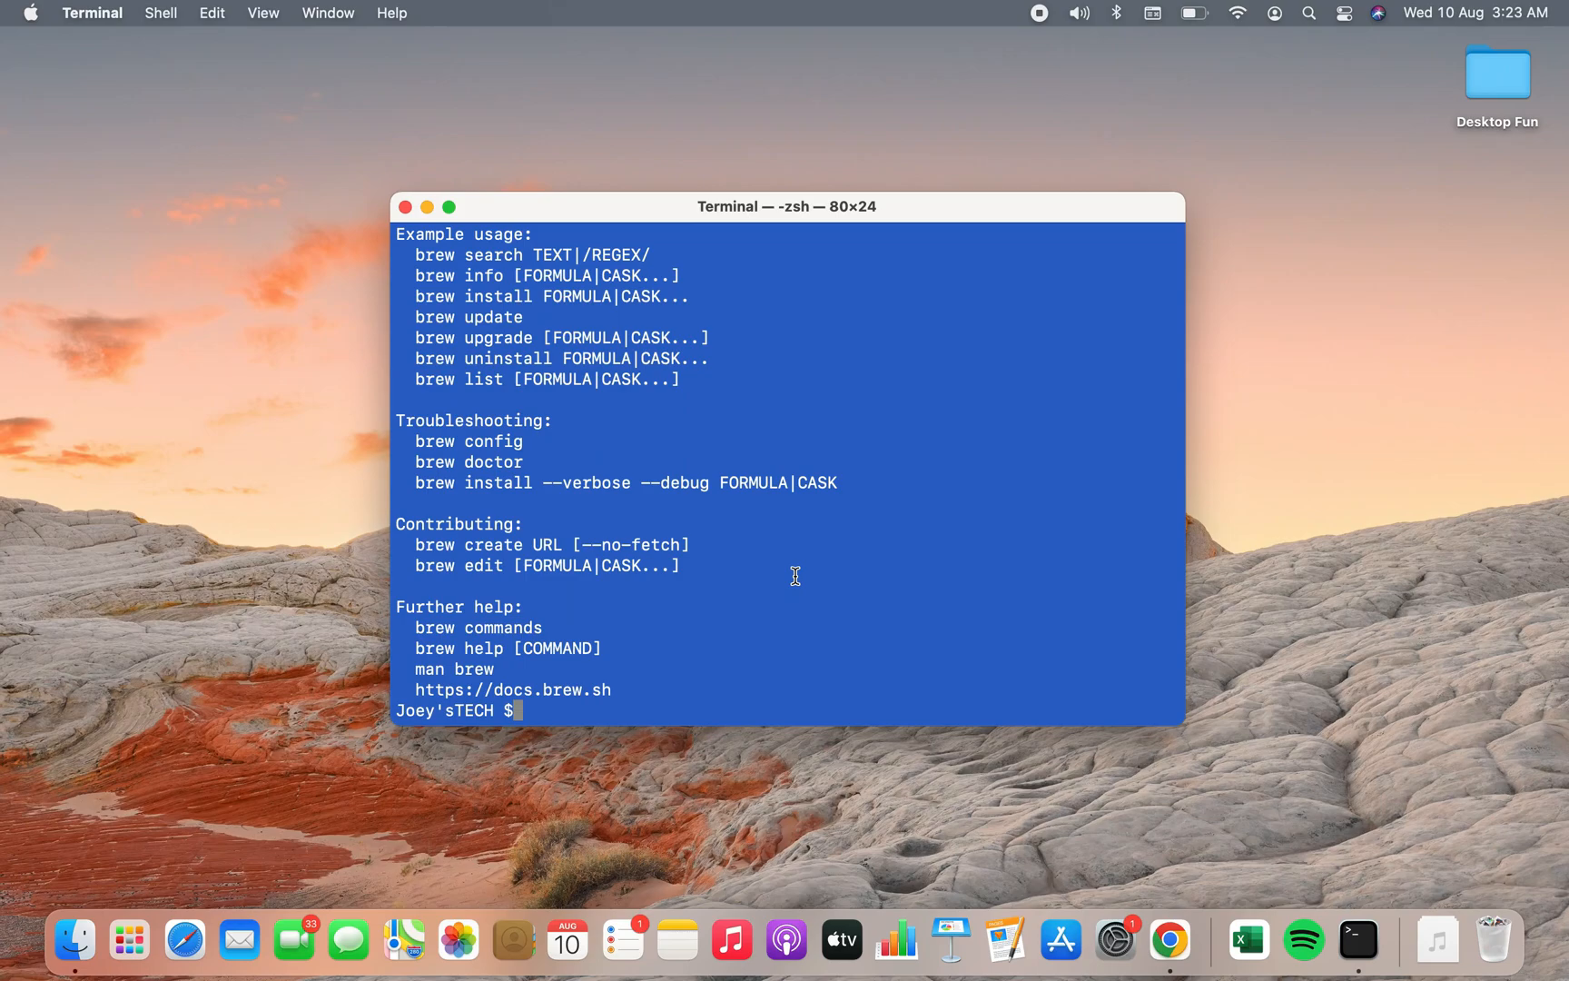